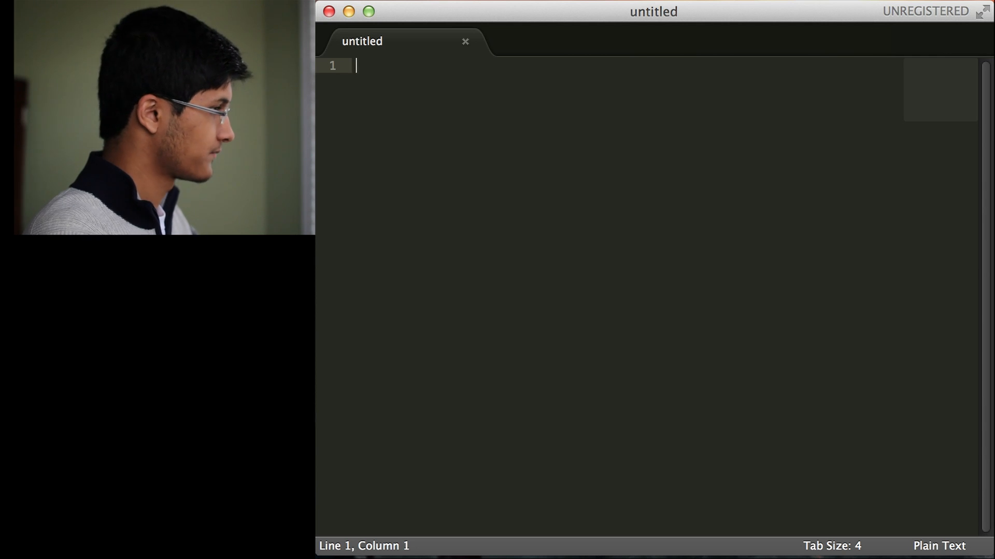
Type an empty 'public class Dog' skeleton and start saving the file
{"action": "type", "text": "public class Dog {"}
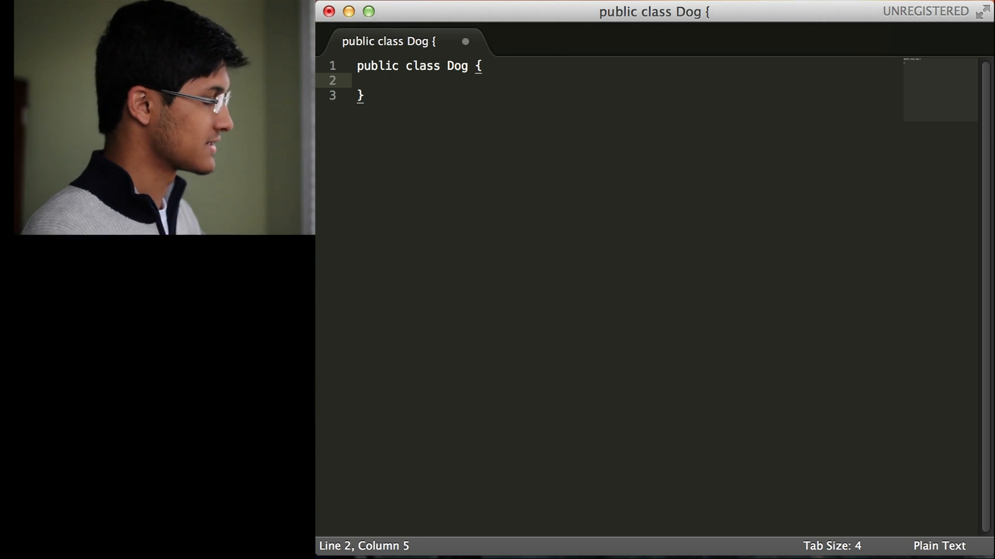
{"action": "key", "text": "cmd+s"}
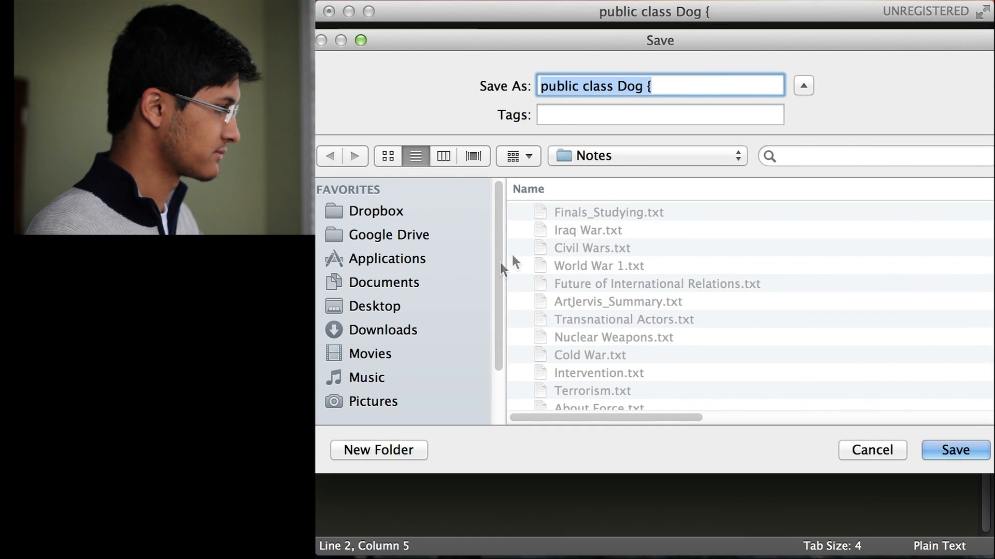
Save the new file as Dog.java in the Desktop's temp folder
{"action": "left_click", "coordinate": [376, 306]}
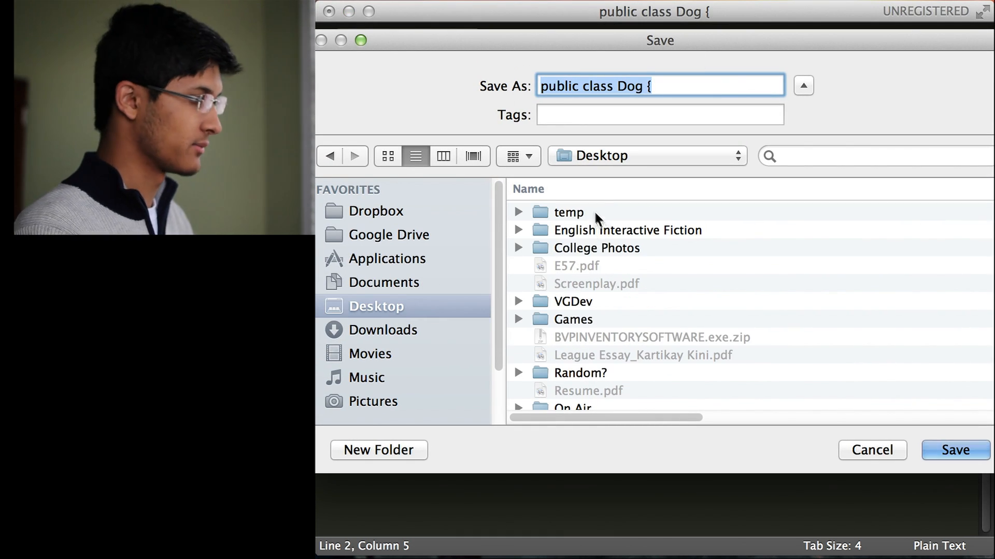
{"action": "double_click", "coordinate": [568, 212]}
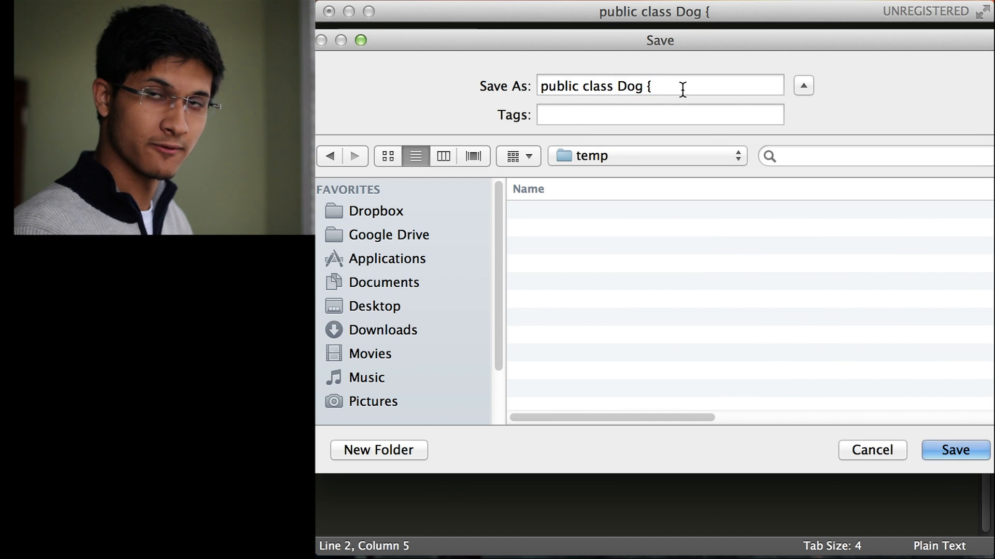
{"action": "left_click", "coordinate": [659, 86]}
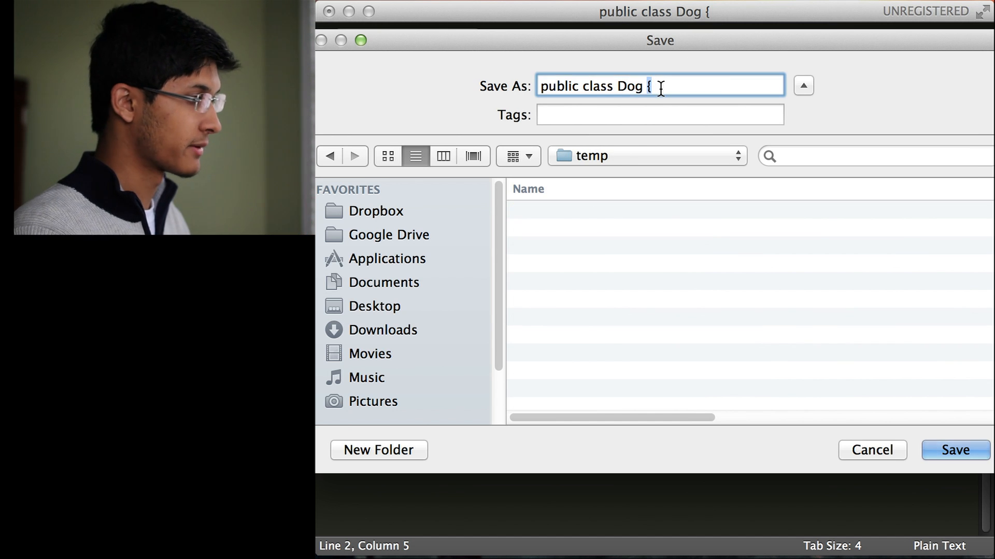
{"action": "type", "text": "Dog"}
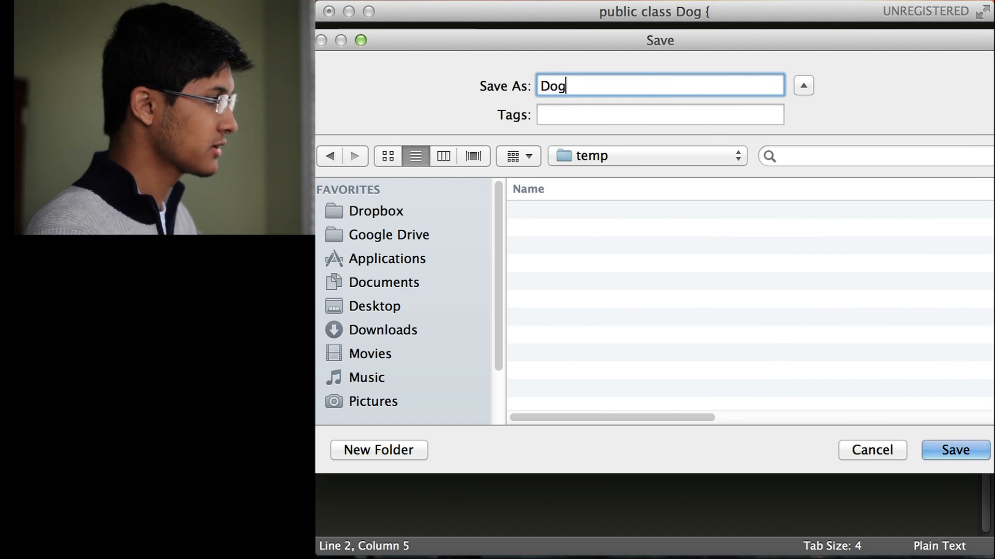
{"action": "type", "text": ".java"}
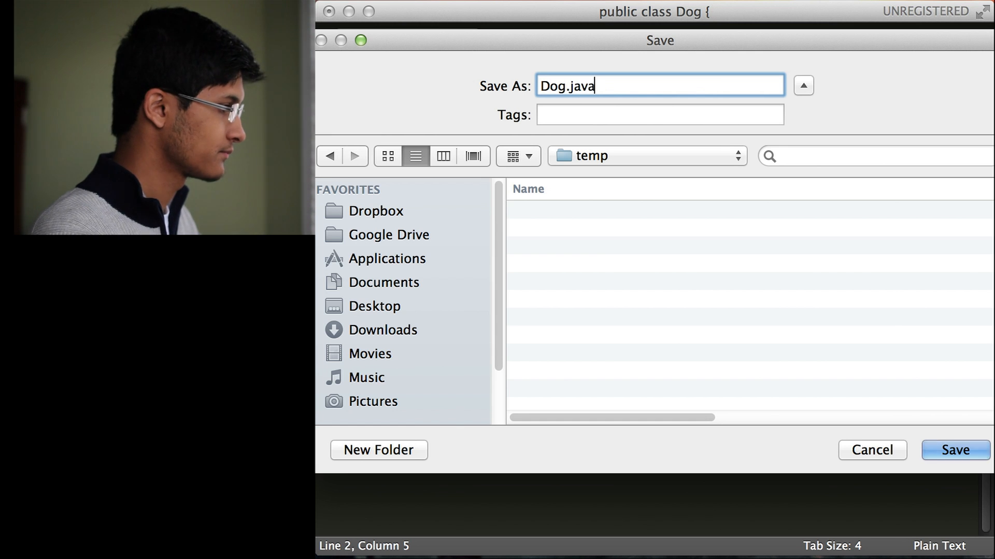
{"action": "left_click", "coordinate": [954, 451]}
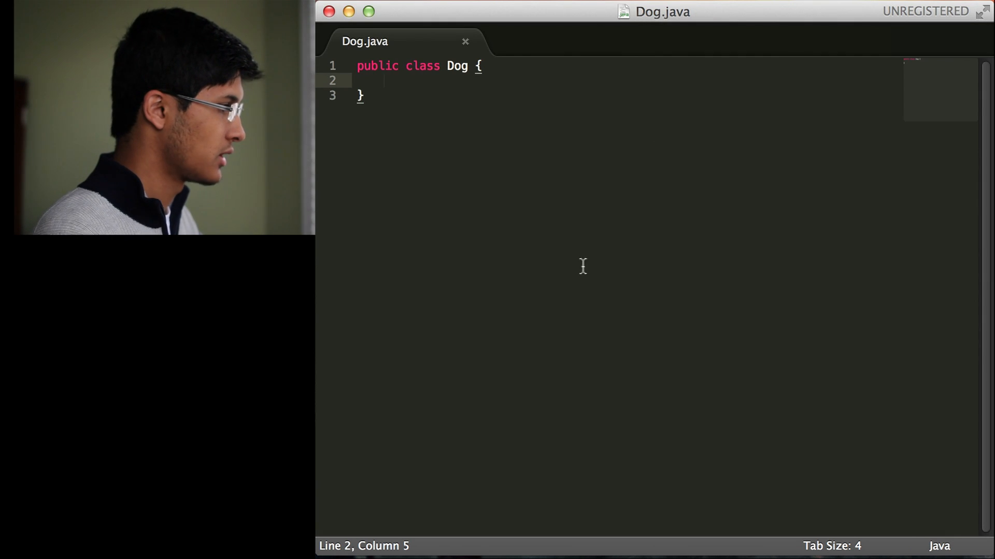
{"action": "mouse_move", "coordinate": [698, 207]}
{"action": "type", "text": "String"}
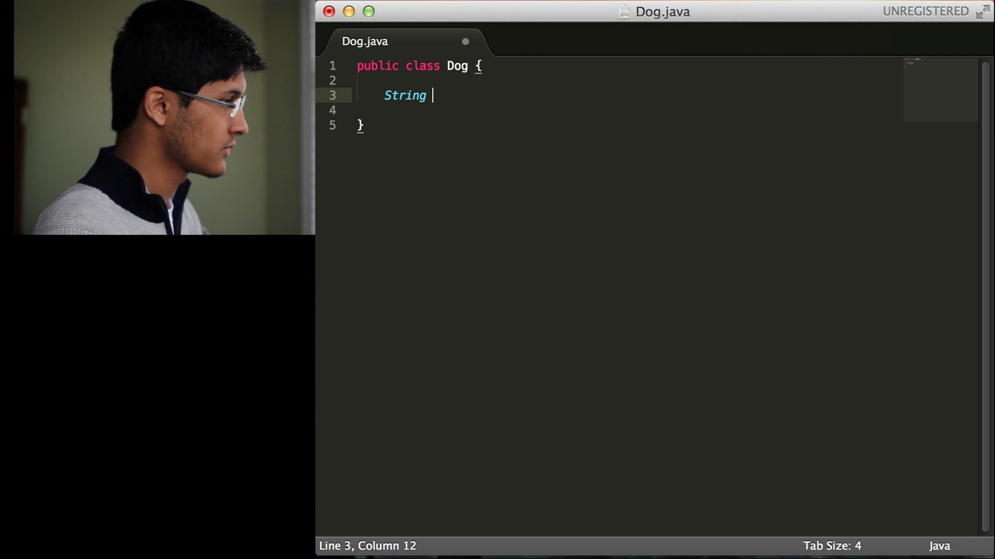
Declare 'String bark, furColor, eyeColor;' and 'int age;' in Dog, saving along the way
{"action": "type", "text": "b"}
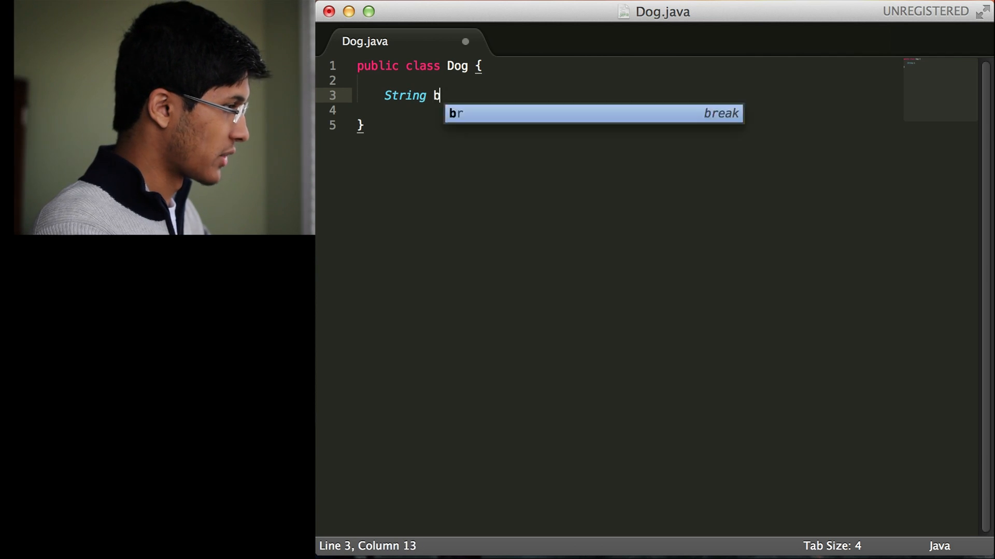
{"action": "type", "text": "ark, fur"}
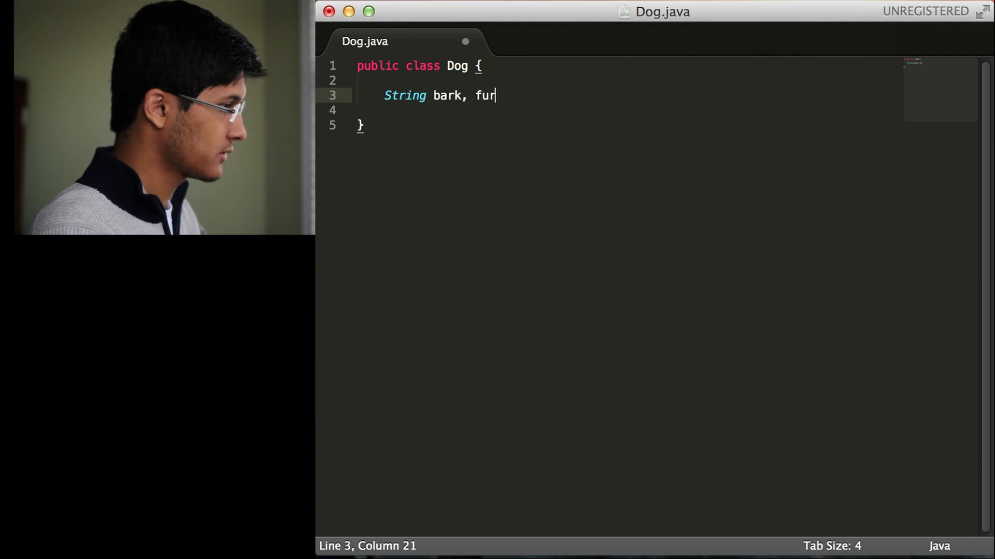
{"action": "type", "text": "Color,"}
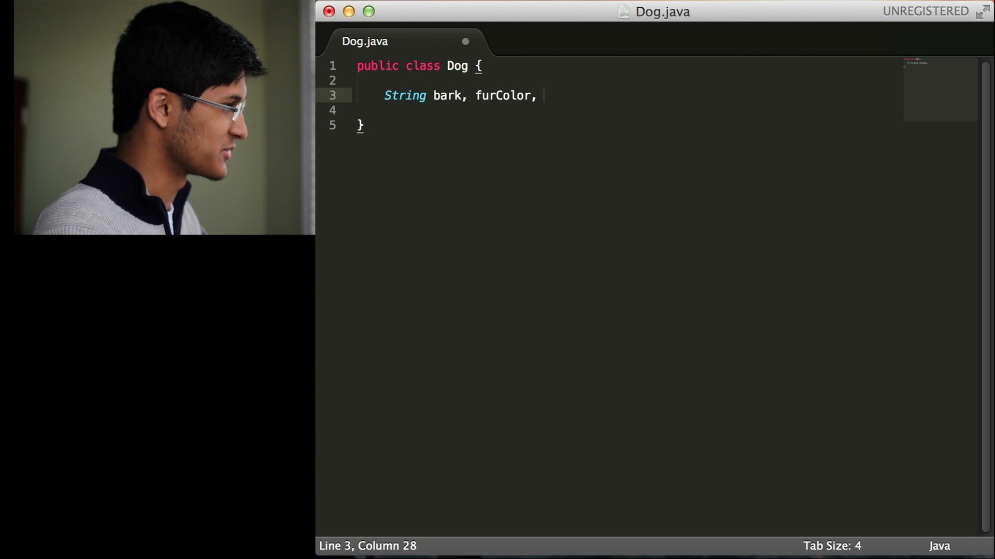
{"action": "key", "text": "cmd+s"}
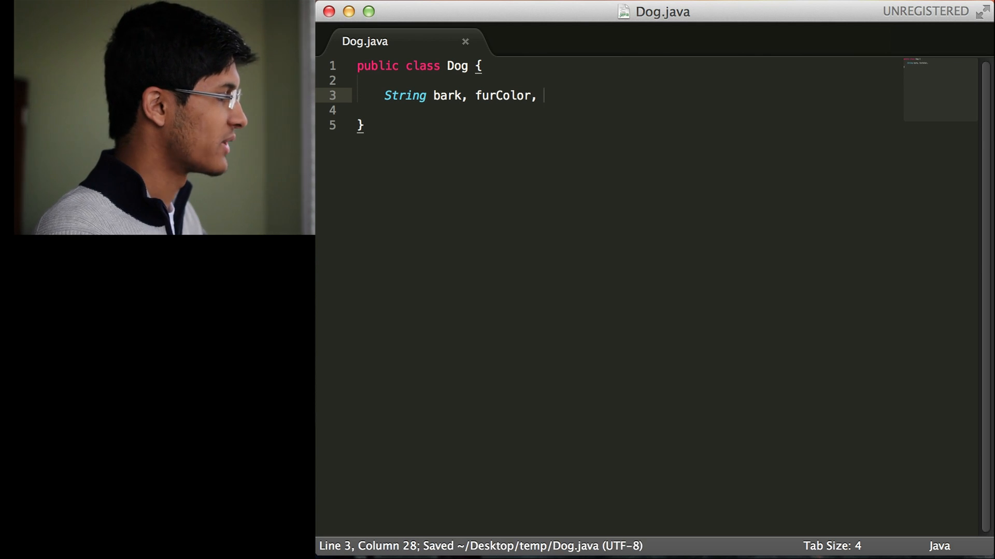
{"action": "type", "text": "eyeColor;"}
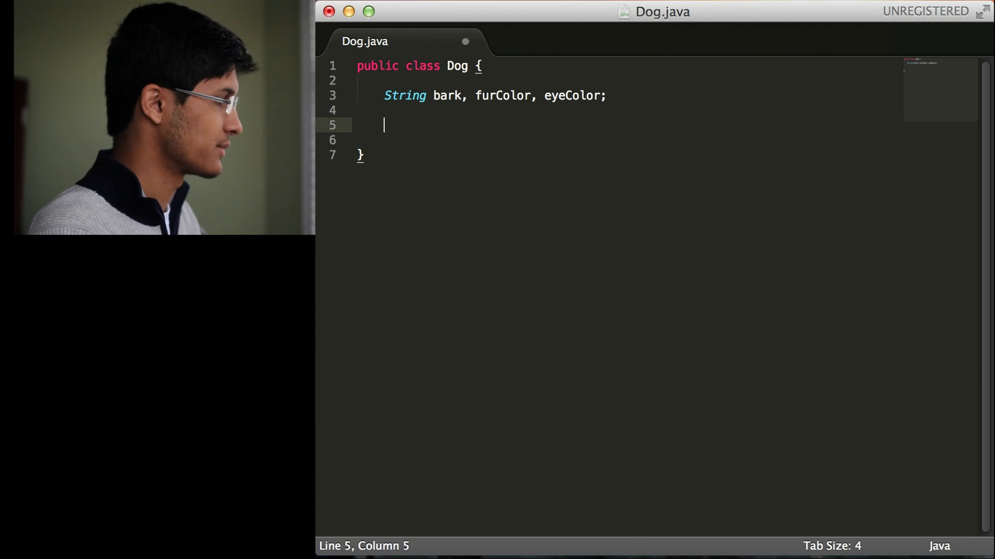
{"action": "type", "text": "int age;"}
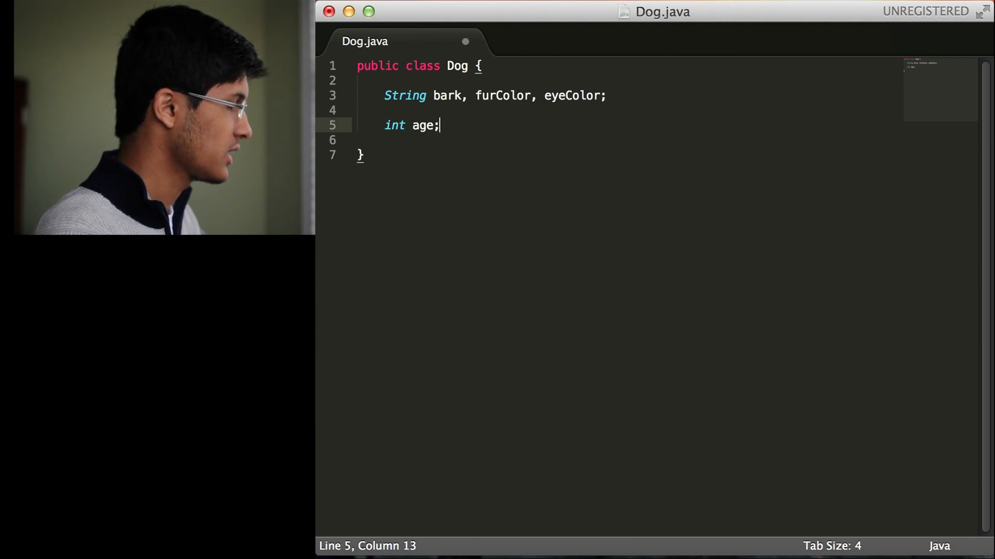
{"action": "key", "text": "cmd+s"}
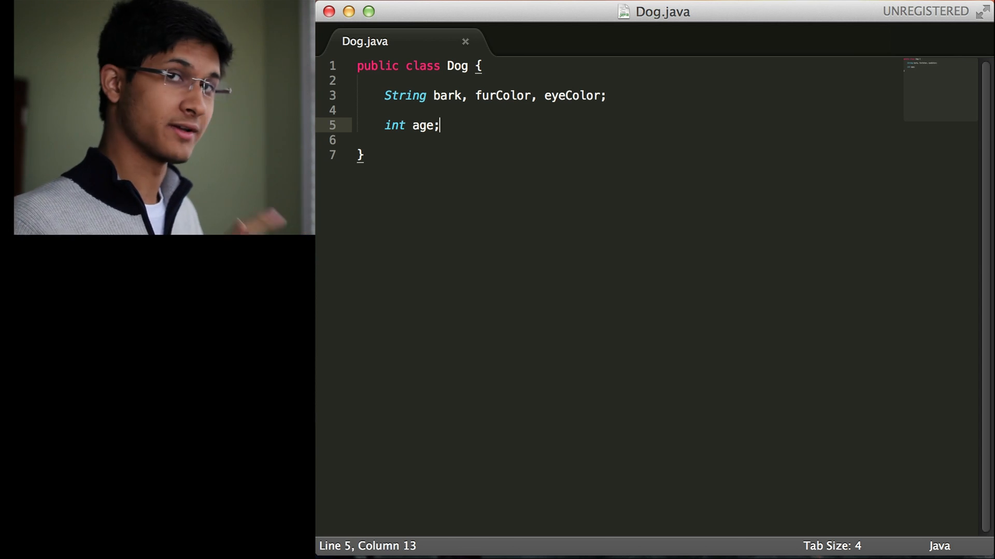
Prefix both field declarations with 'private' and place the age line under the String fields
{"action": "key", "text": "enter"}
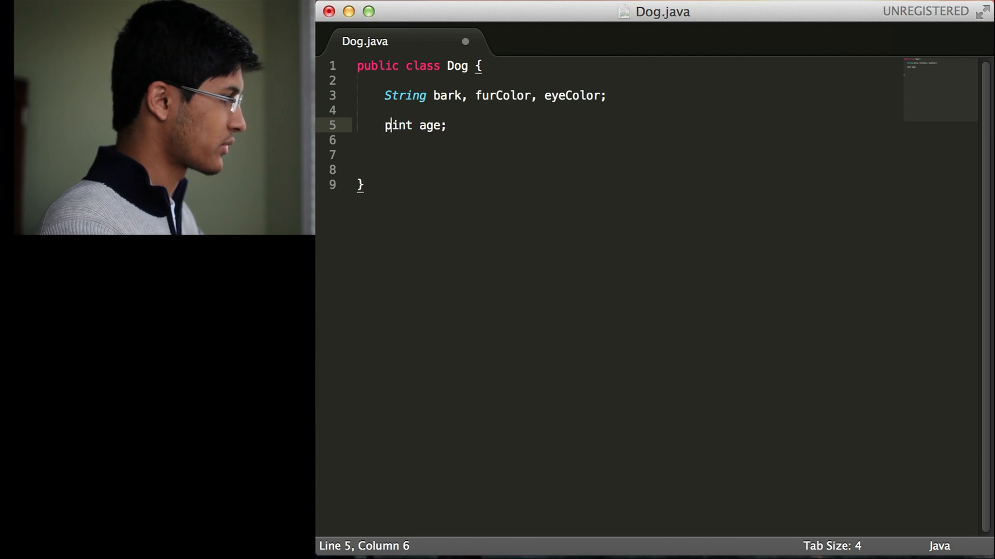
{"action": "type", "text": "private"}
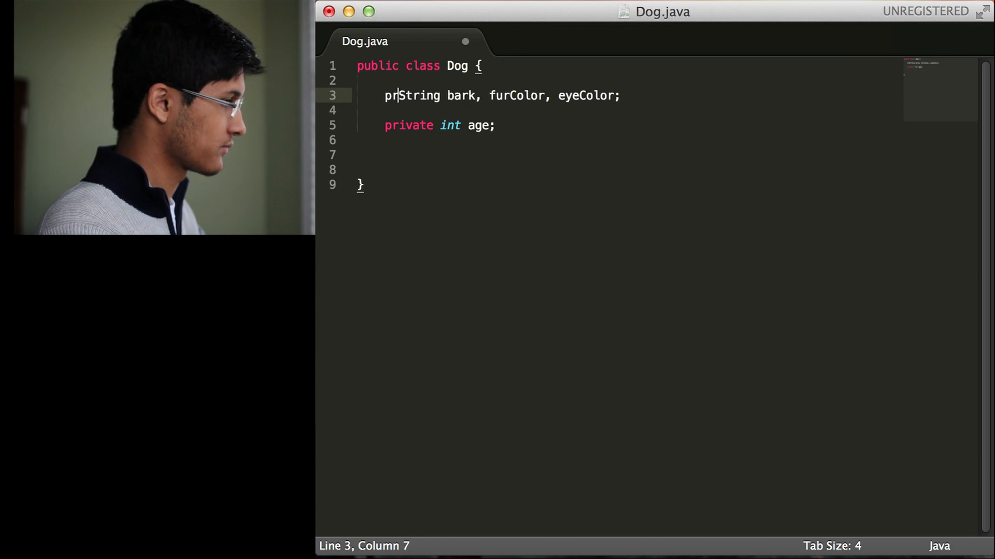
{"action": "type", "text": "ivate"}
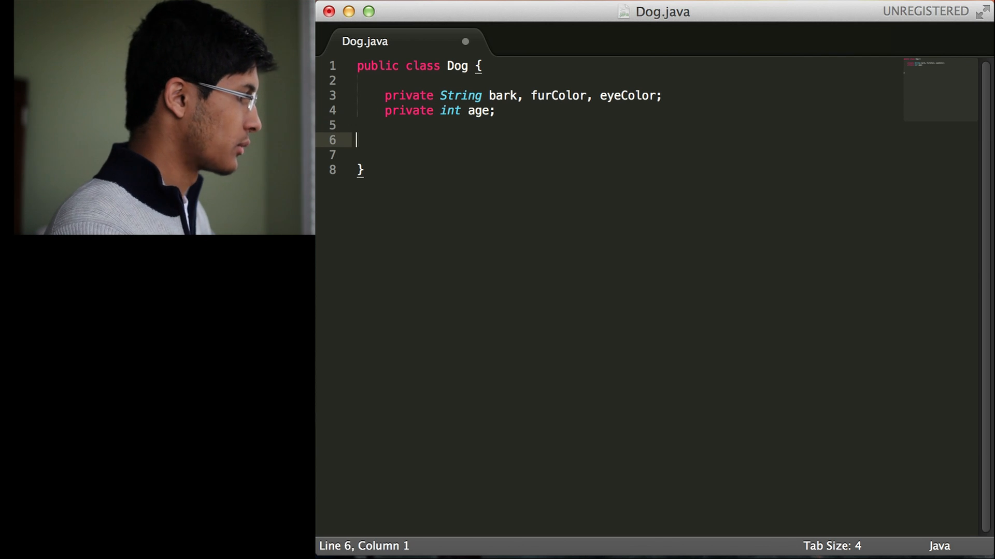
Write public Dog() setting bark "woof", furColor "blonde", eyeColor "blue", age 5, and save
{"action": "key", "text": "Tab"}
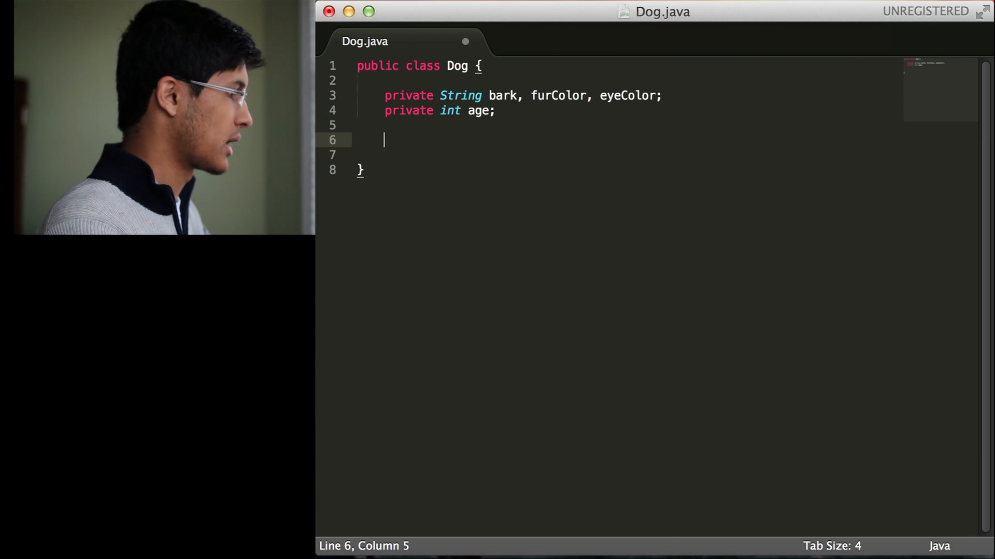
{"action": "type", "text": "public Dog(){"}
{"action": "type", "text": "bark"}
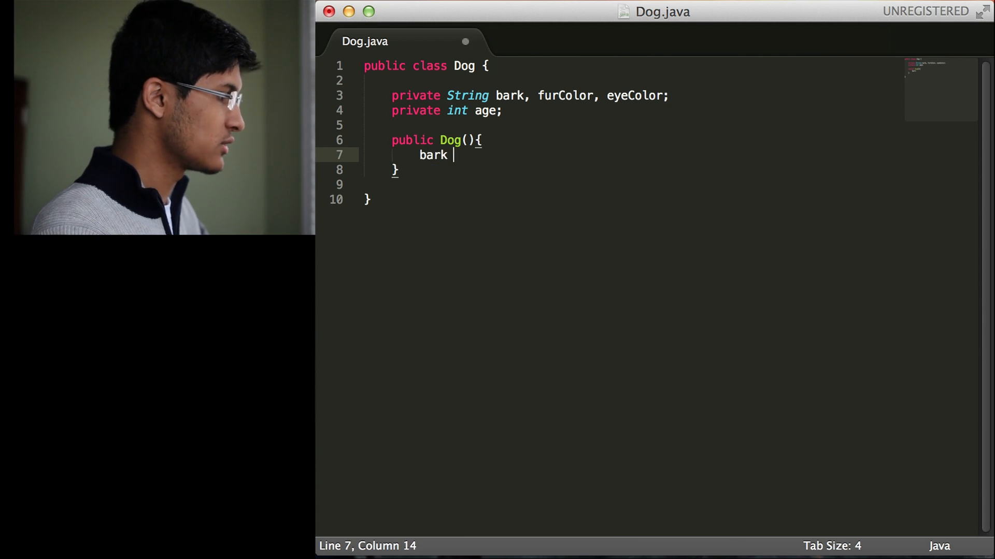
{"action": "type", "text": "= \"woof\";"}
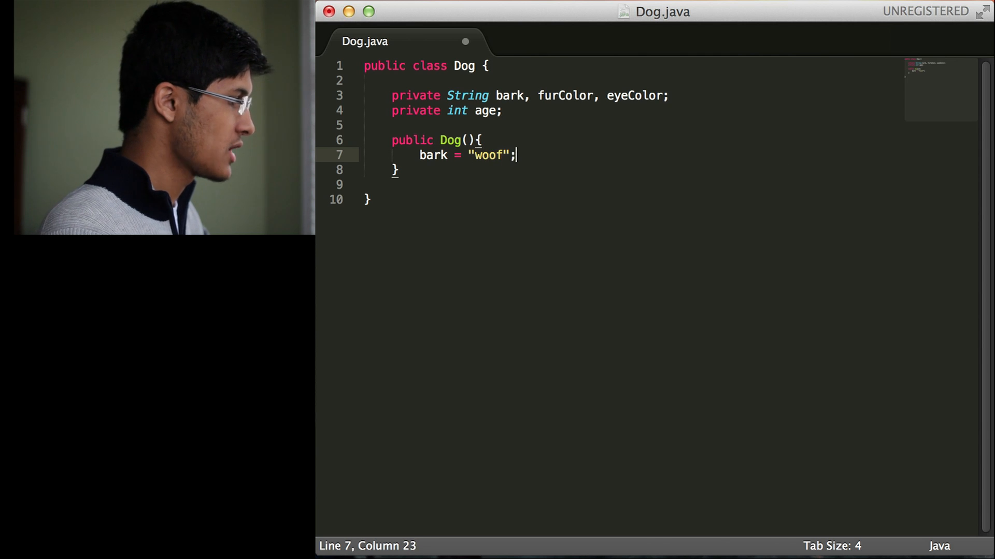
{"action": "type", "text": "furColor = \"blon"}
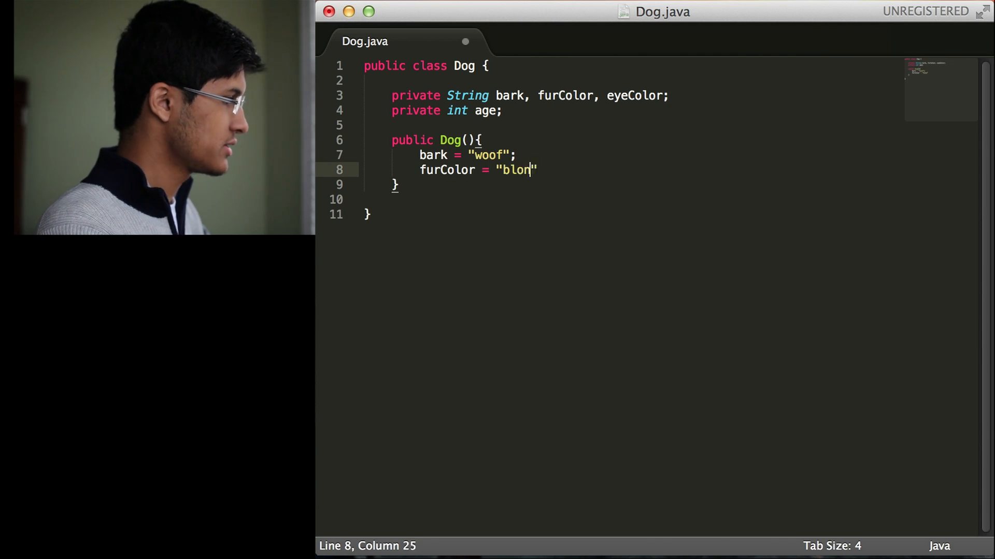
{"action": "type", "text": "de\";"}
{"action": "type", "text": "eyeColor = \"blue\";"}
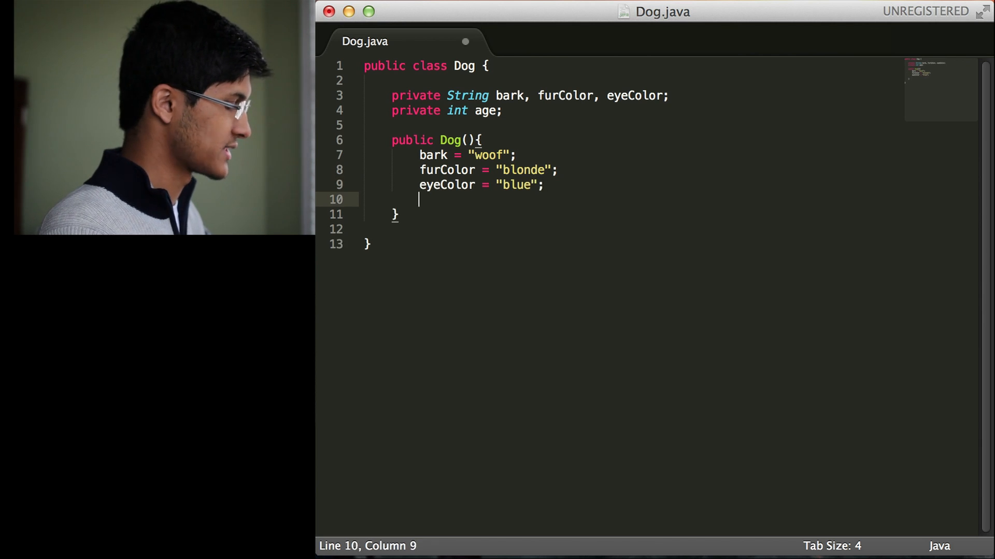
{"action": "type", "text": "age = 5;"}
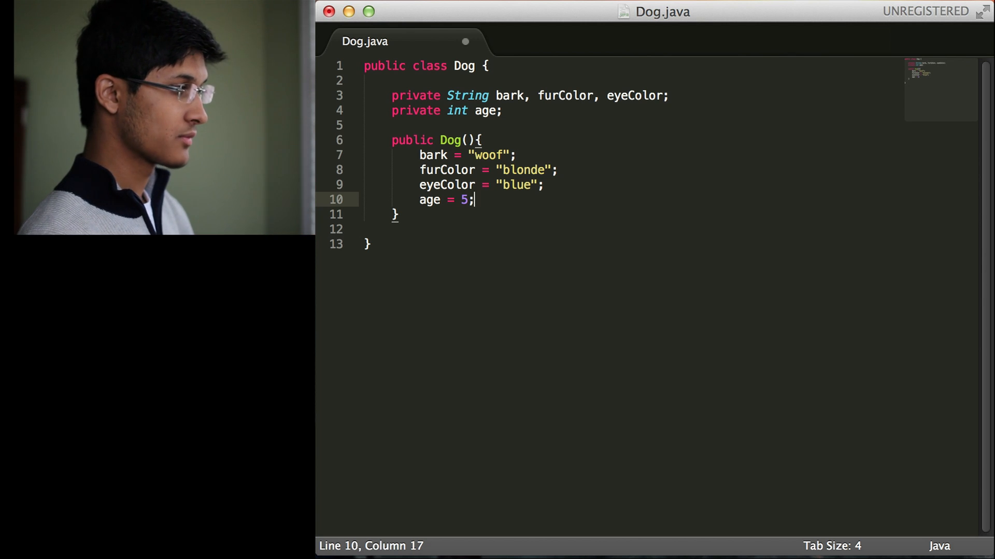
{"action": "key", "text": "cmd+s"}
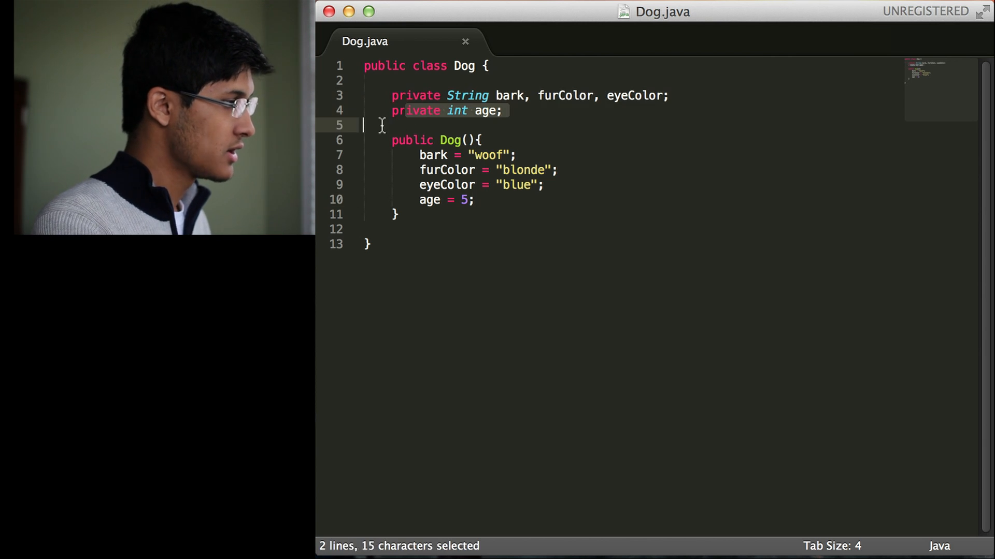
{"action": "left_click", "coordinate": [516, 95]}
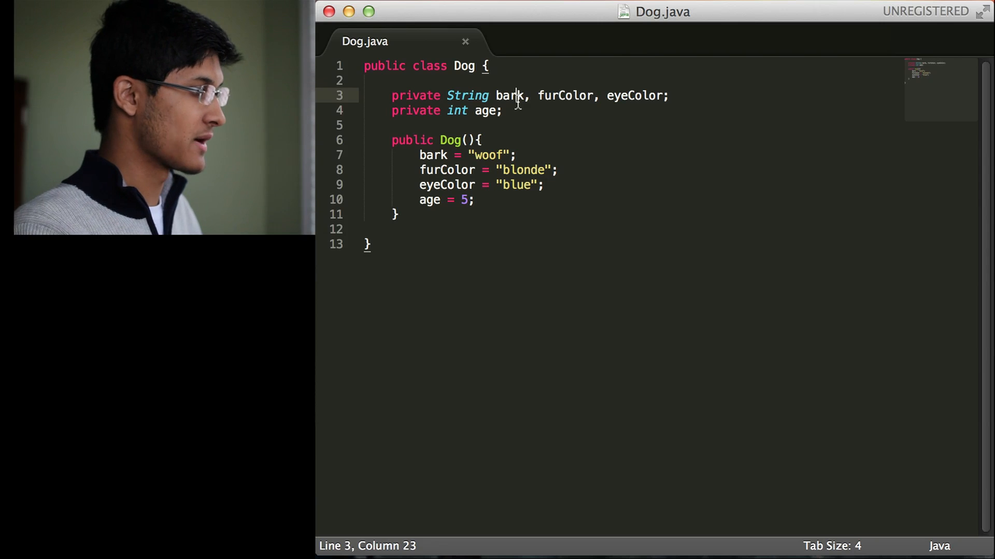
Write an empty 'public String bark(){ }' method below the constructor
{"action": "key", "text": "enter"}
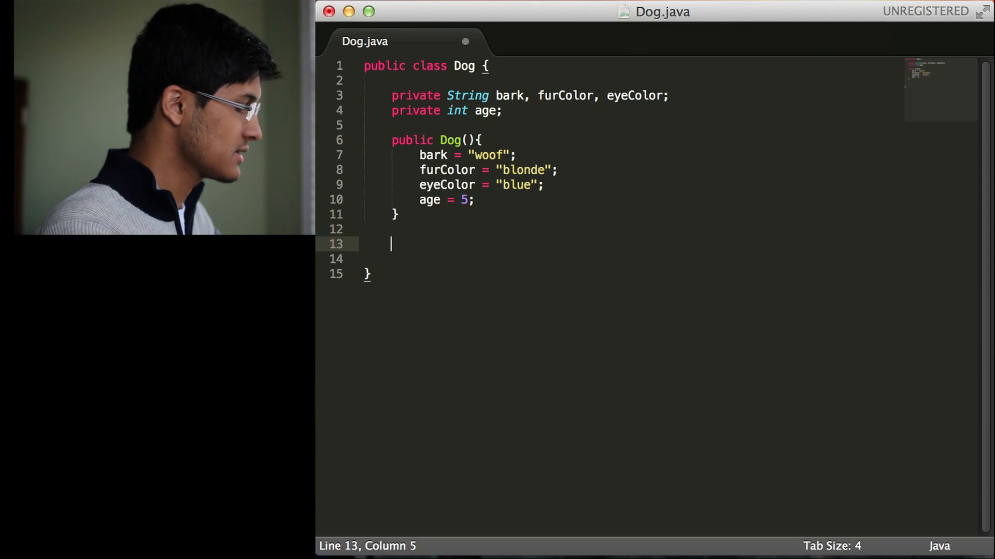
{"action": "type", "text": "public String"}
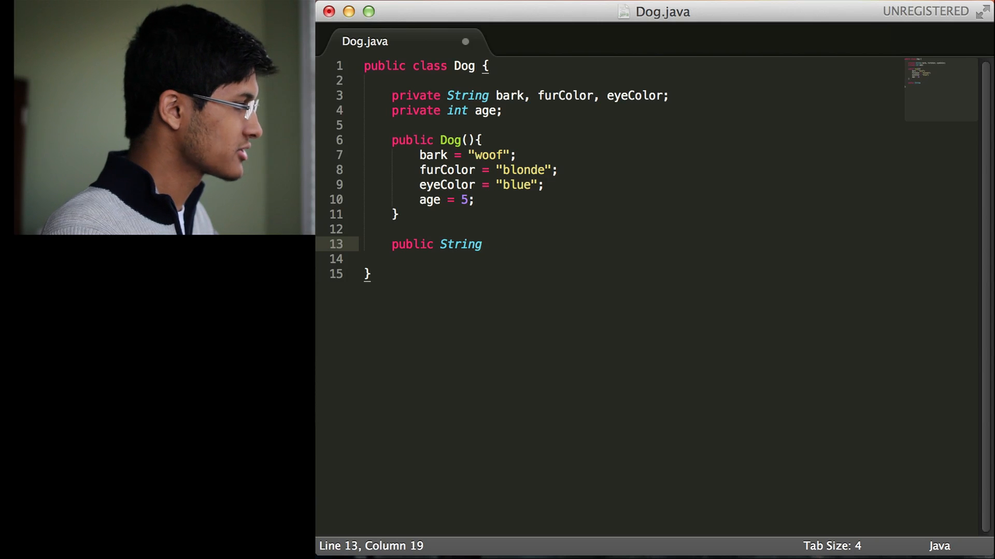
{"action": "type", "text": "bark"}
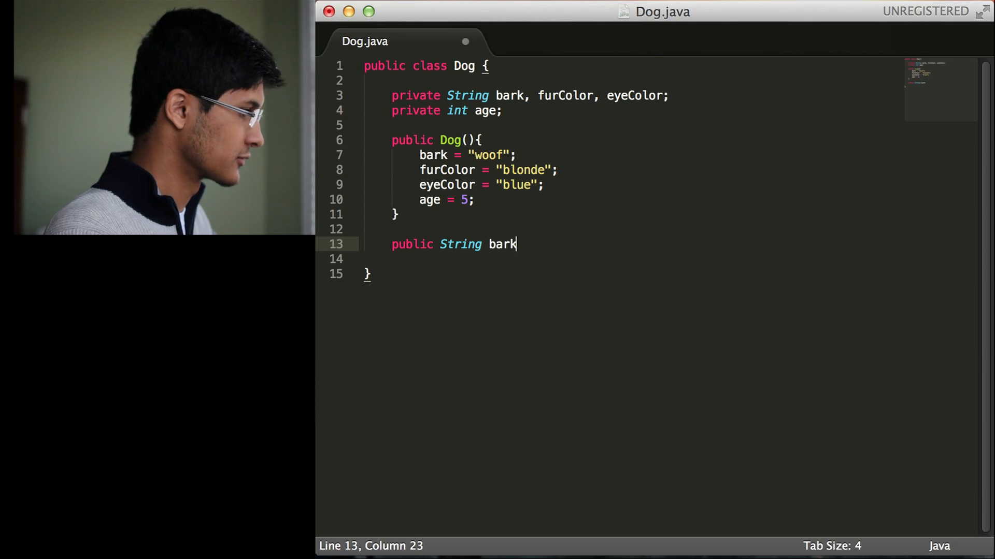
{"action": "type", "text": "()"}
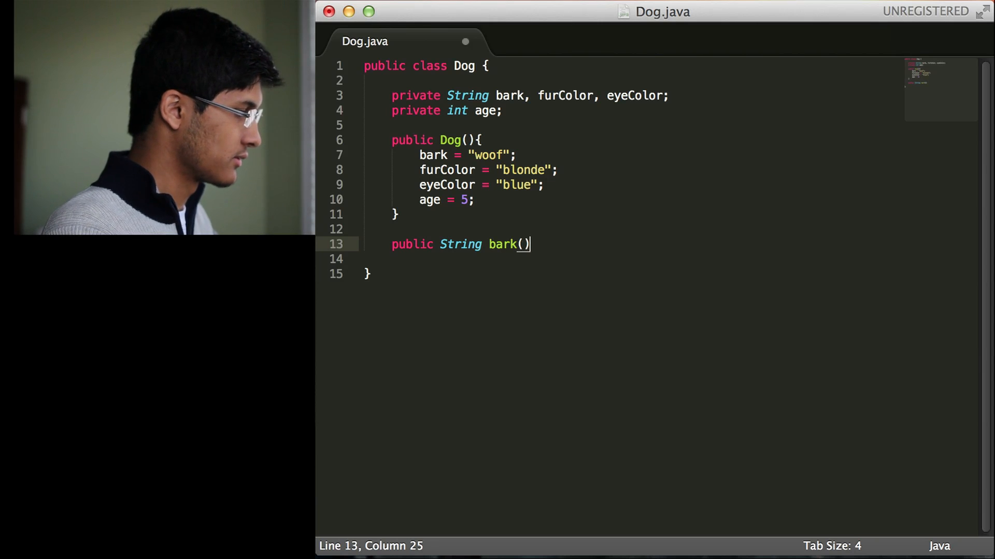
{"action": "type", "text": "{"}
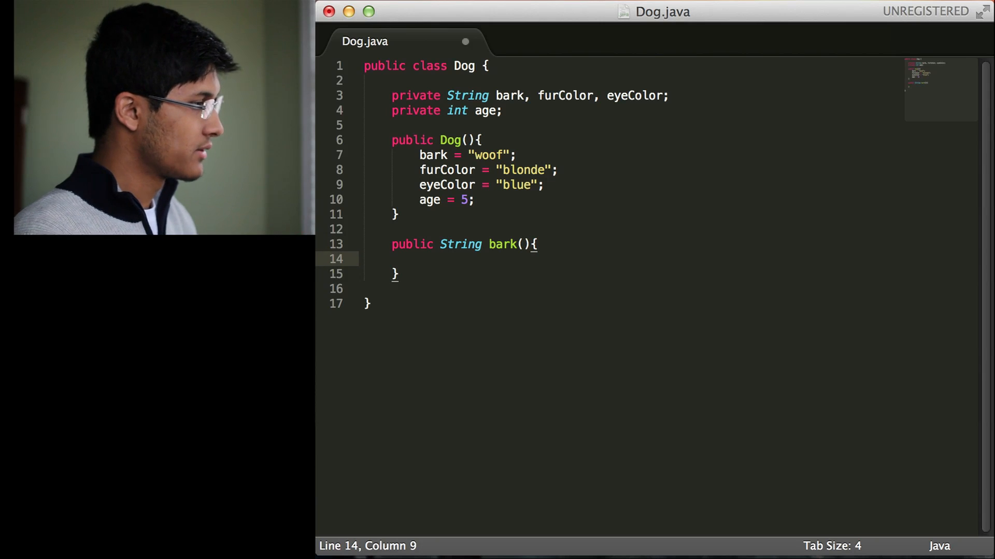
Swap bark's return type to int, restore String via autocomplete, and begin a return
{"action": "double_click", "coordinate": [460, 244]}
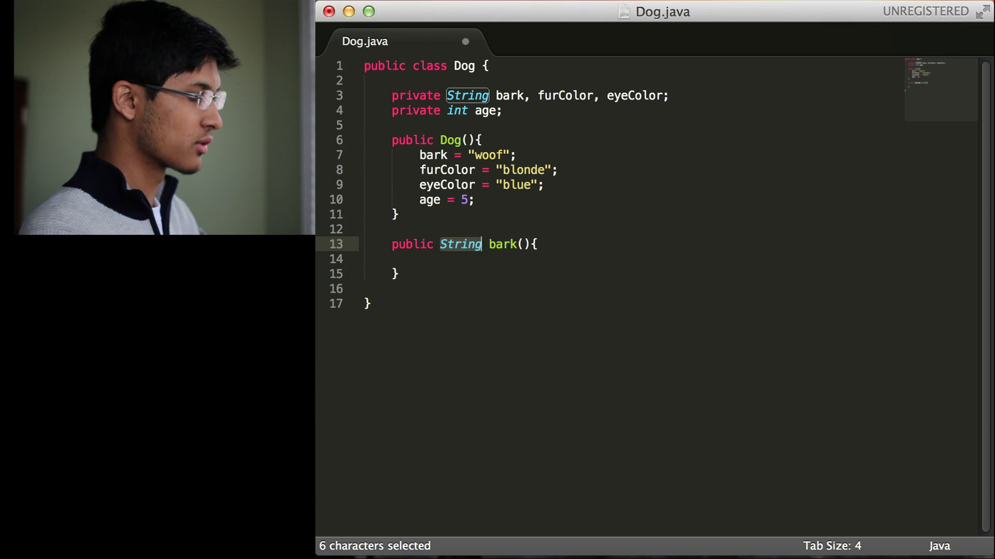
{"action": "type", "text": "int"}
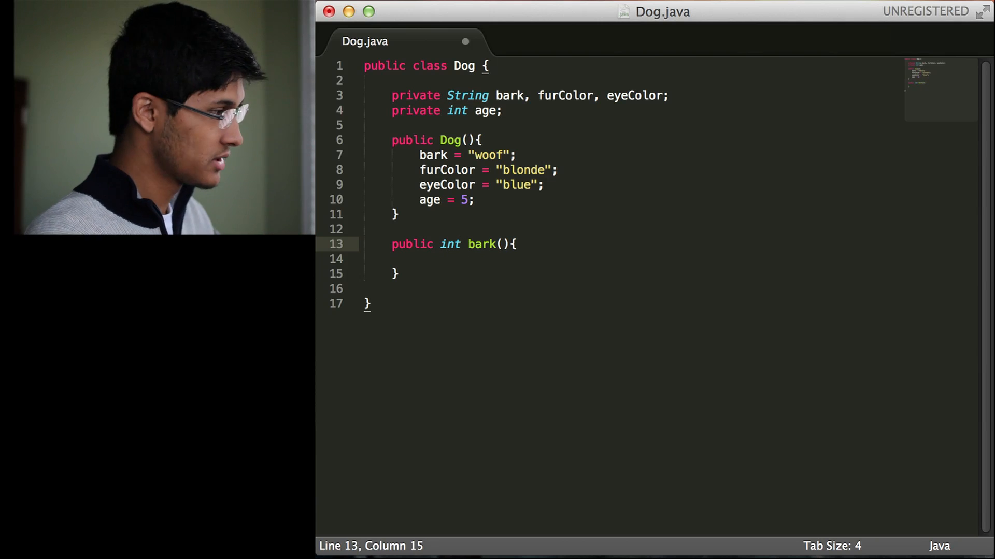
{"action": "type", "text": "Str"}
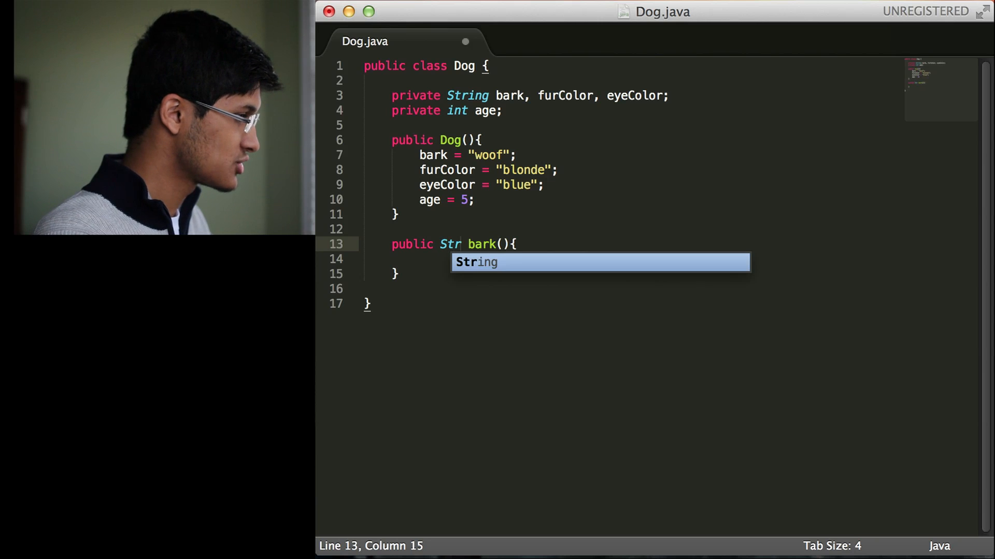
{"action": "key", "text": "Tab"}
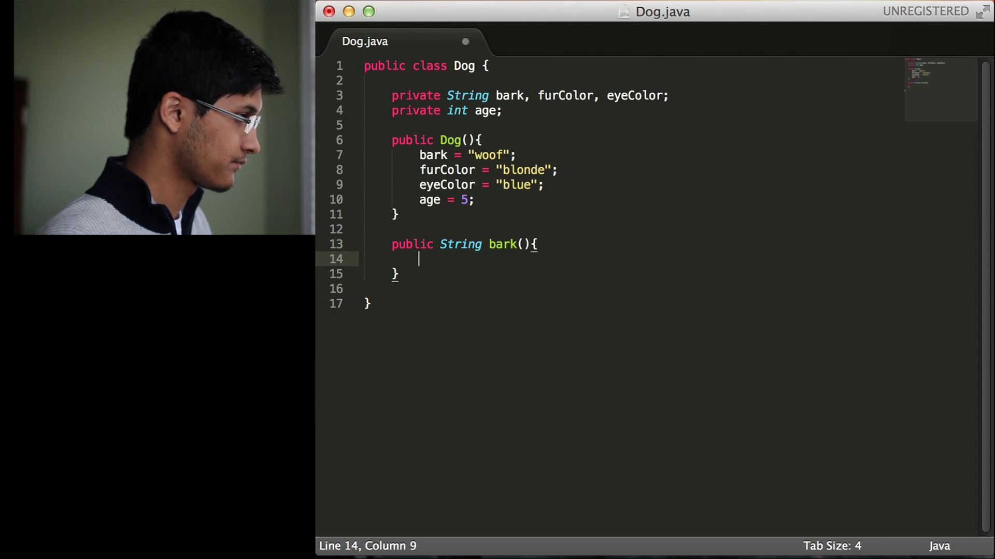
{"action": "type", "text": "retur"}
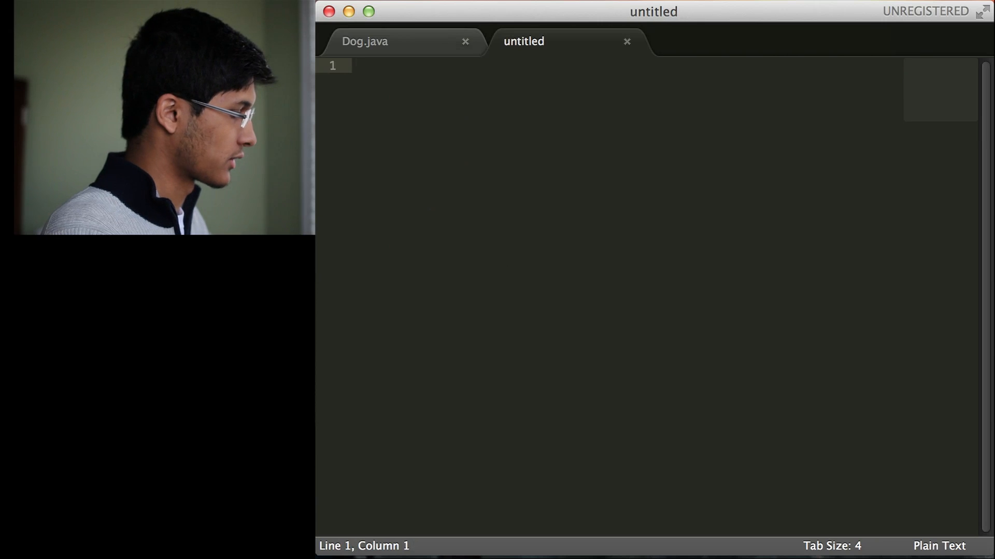
Type a 'public class DogDriver {' skeleton and save it as DogDriver.java
{"action": "type", "text": "pul"}
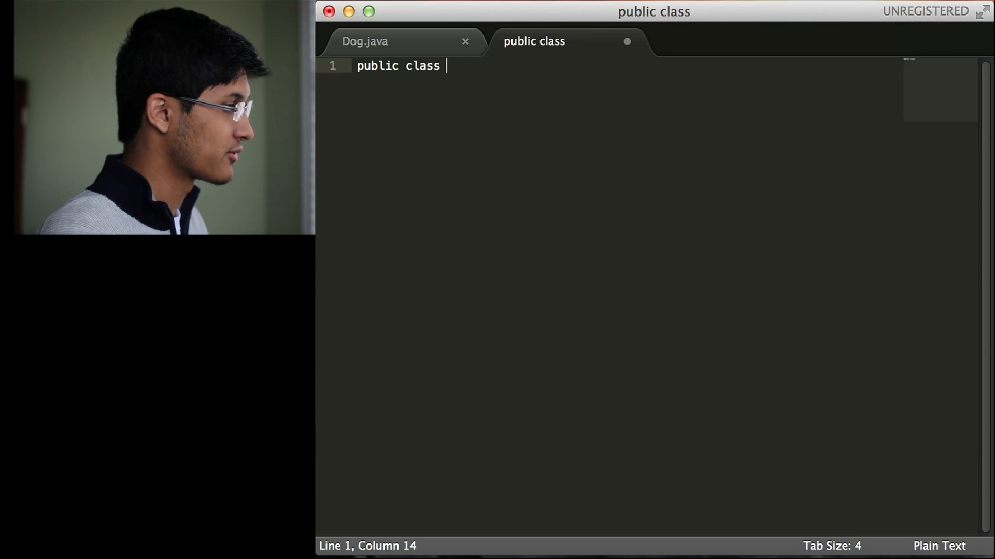
{"action": "type", "text": "Do"}
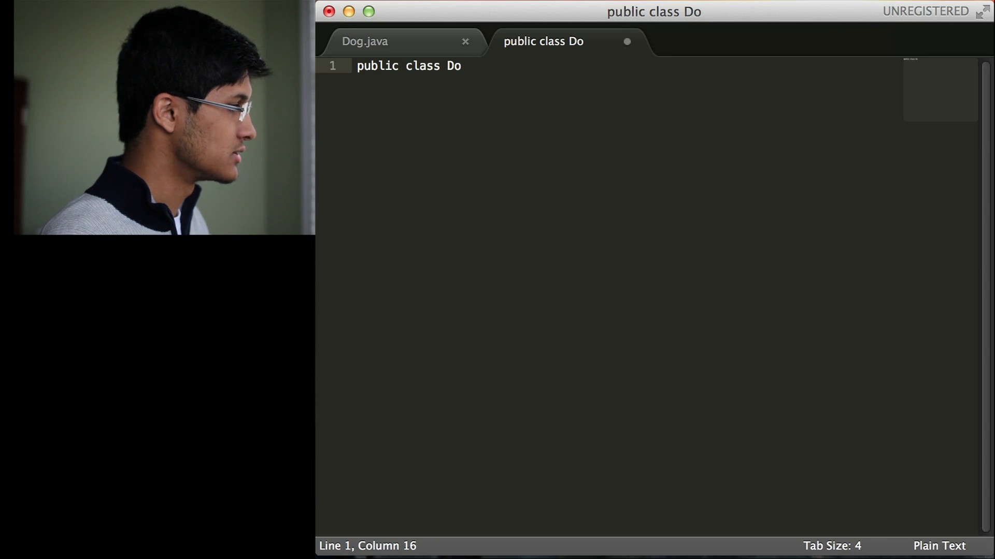
{"action": "type", "text": "gDriver"}
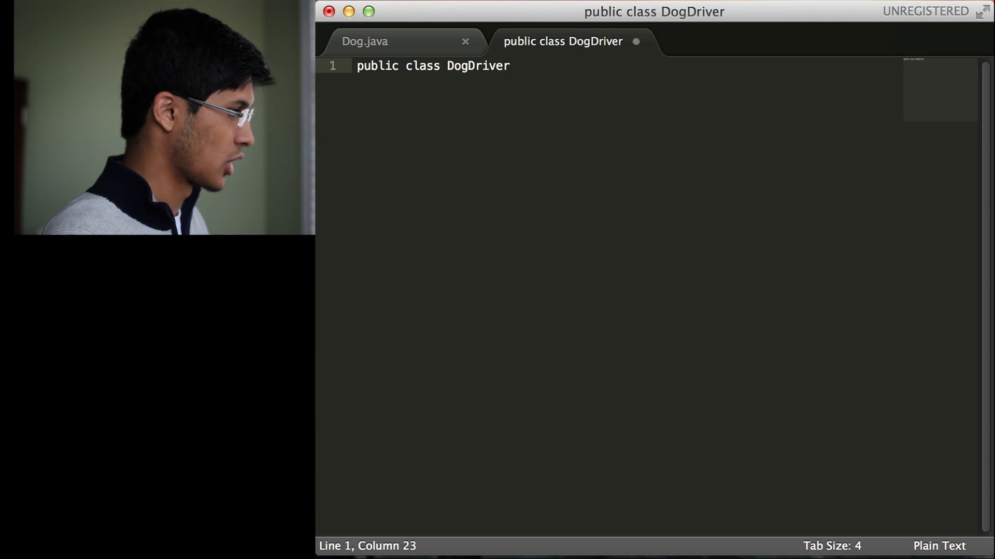
{"action": "type", "text": "{"}
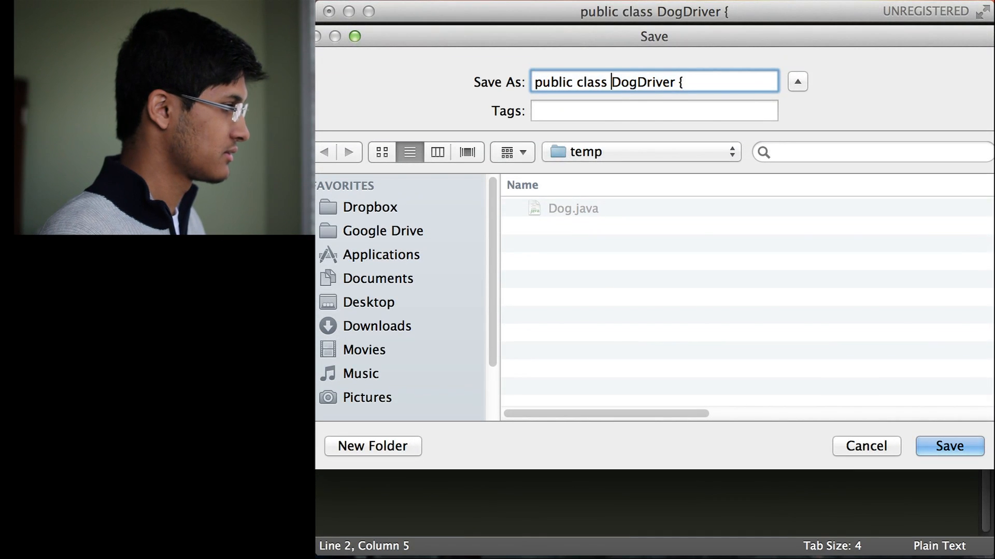
{"action": "key", "text": "Backspace"}
{"action": "type", "text": "DogDriver.j"}
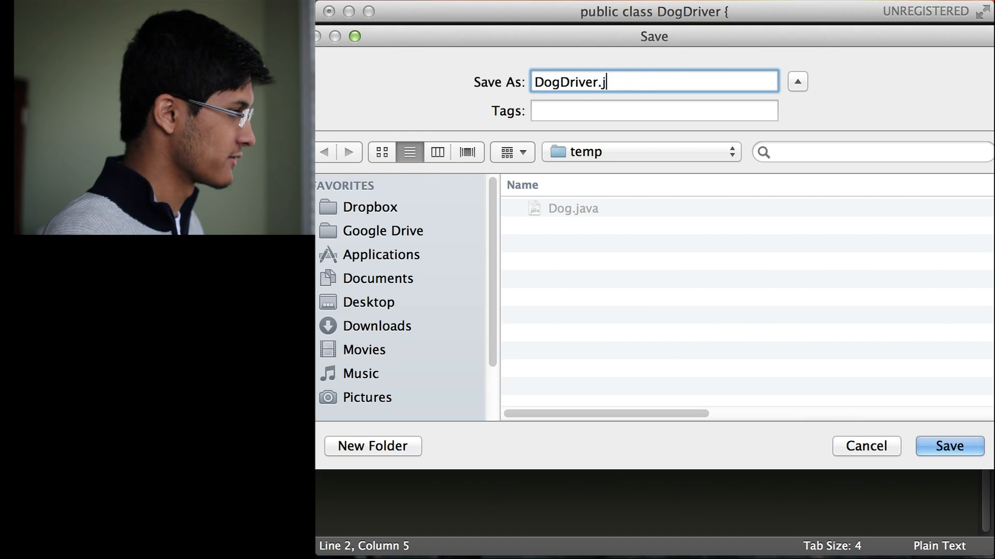
{"action": "left_click", "coordinate": [949, 446]}
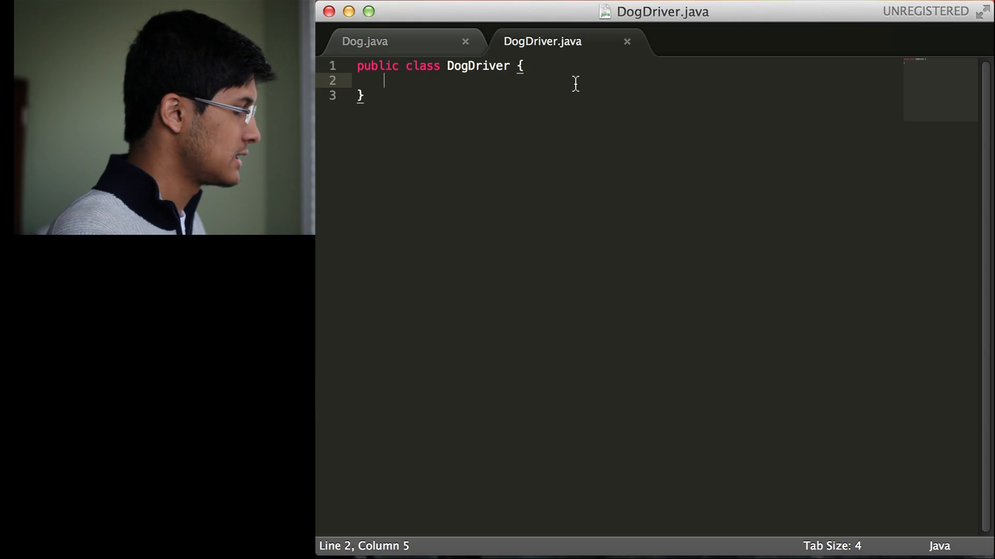
Add an empty 'public static void main(String[] args)' method inside DogDriver and save
{"action": "key", "text": "Enter"}
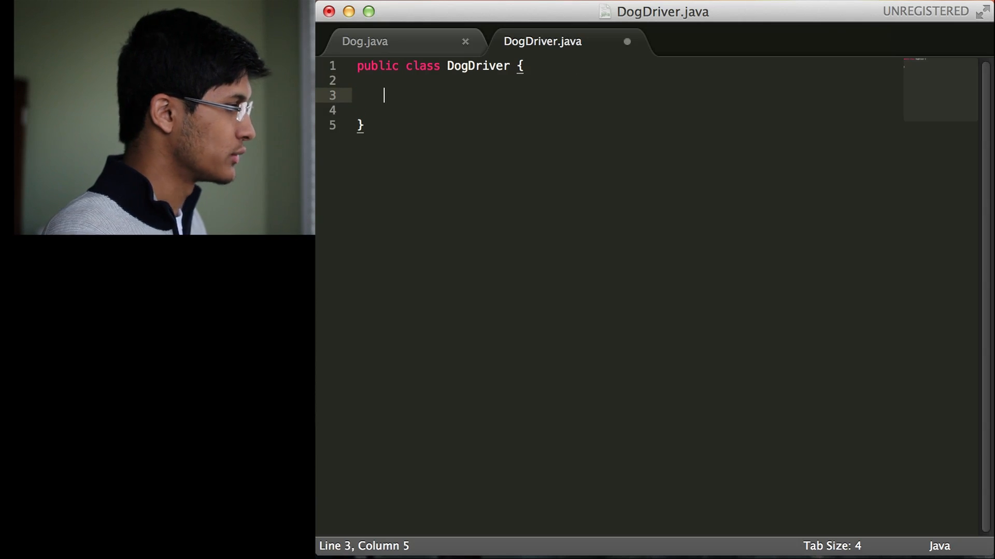
{"action": "key", "text": "cmd+s"}
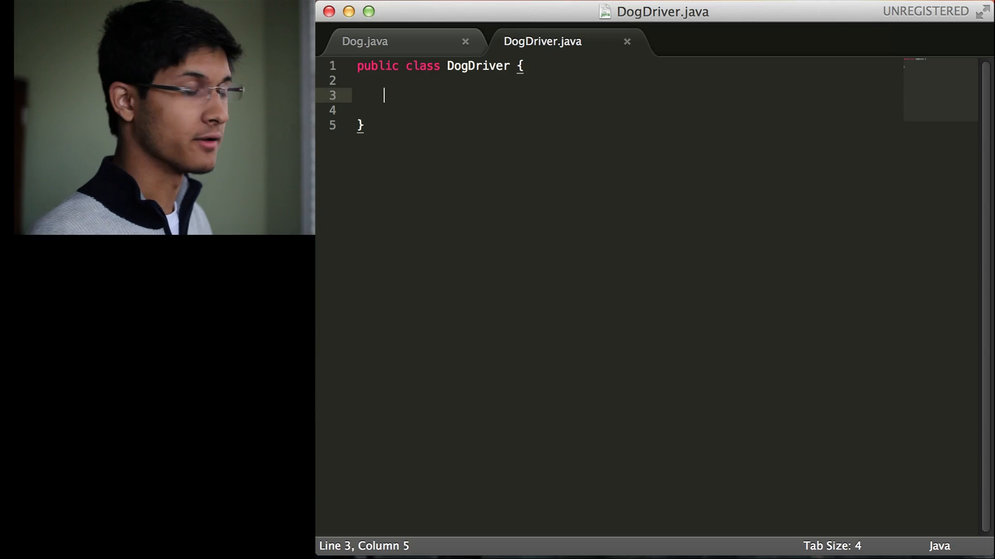
{"action": "type", "text": "public"}
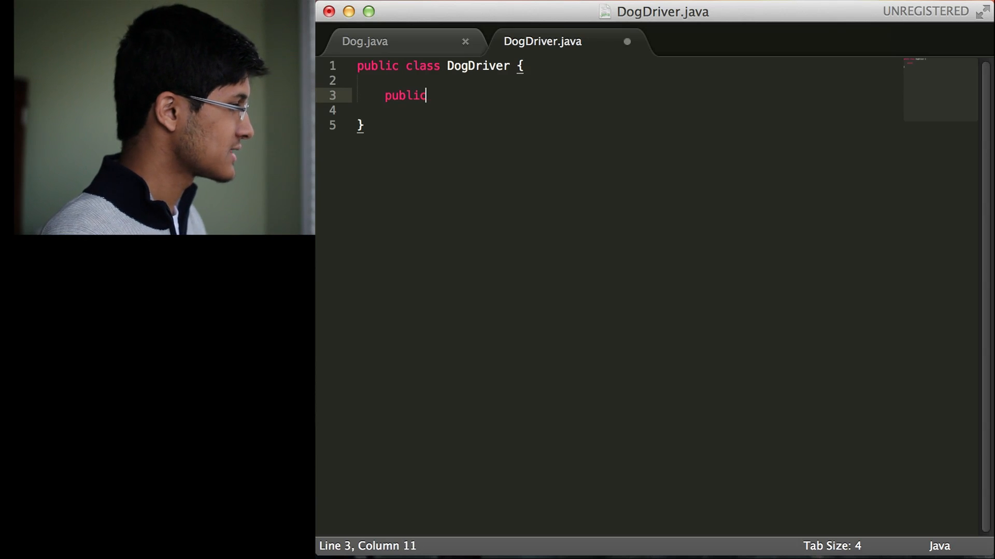
{"action": "type", "text": "static void main"}
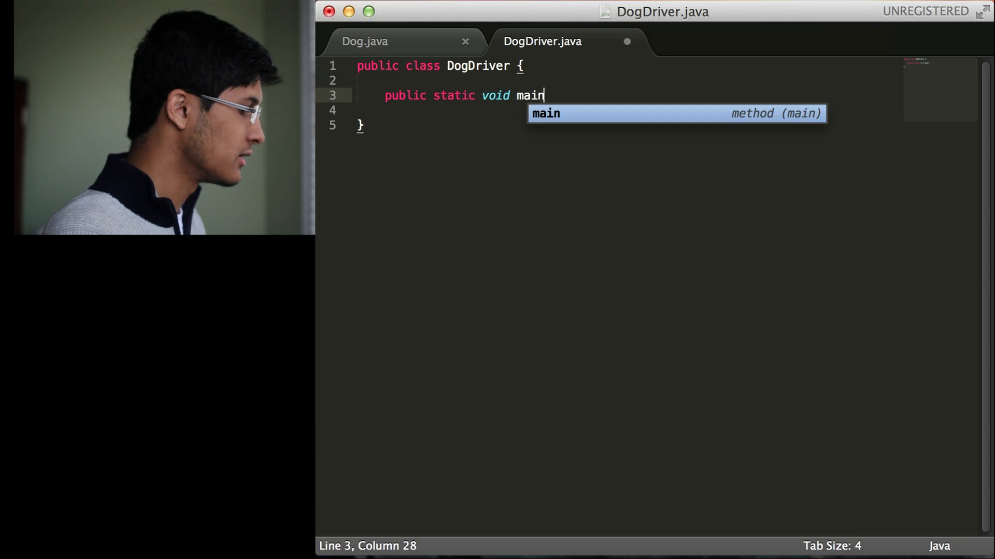
{"action": "type", "text": "(Stri"}
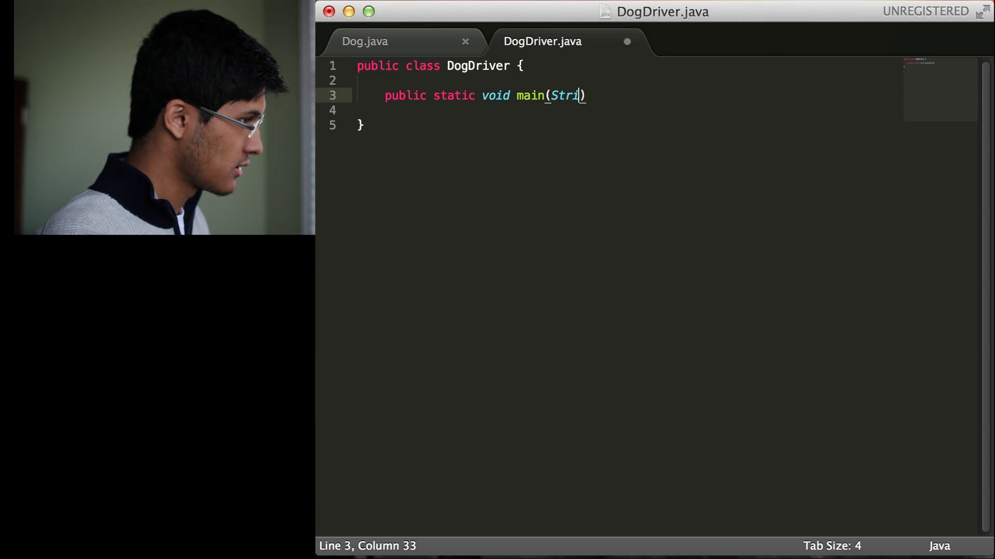
{"action": "type", "text": "ng[] args"}
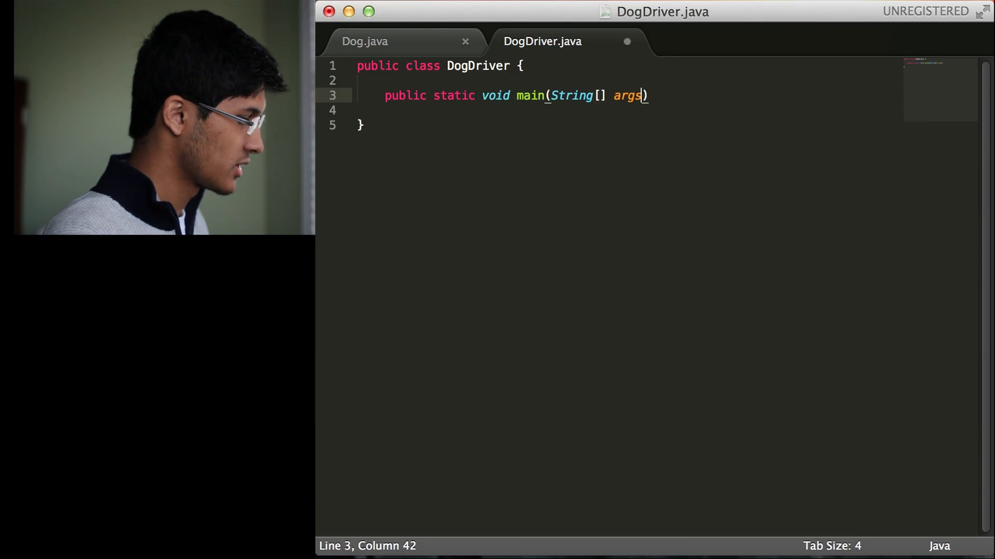
{"action": "type", "text": "{"}
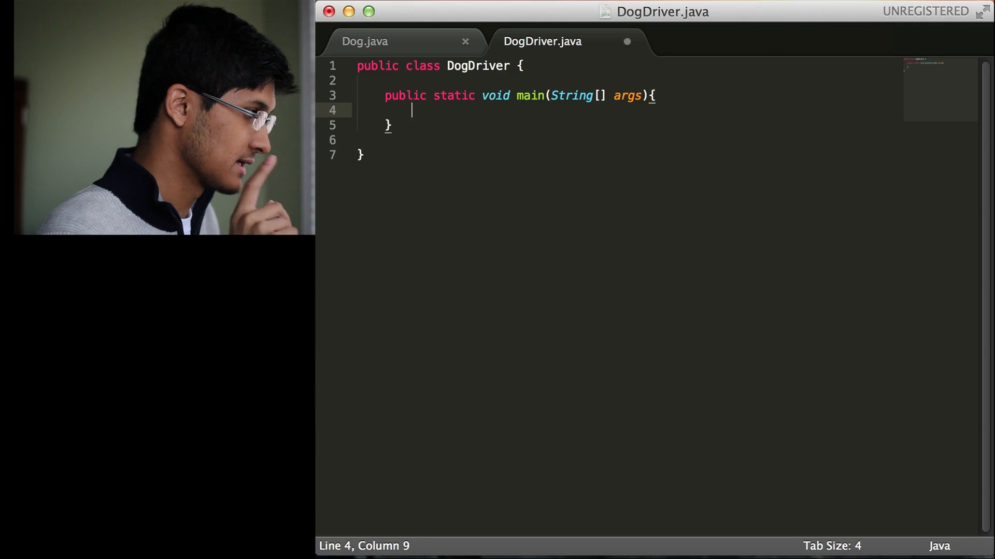
{"action": "key", "text": "cmd+s"}
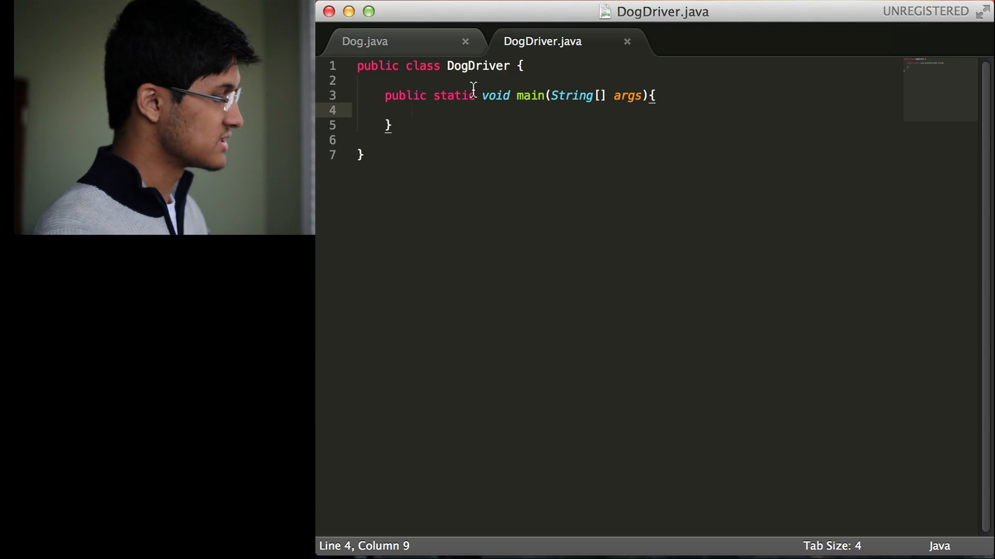
Create a Dog object with 'Dog corgi = new Dog();' inside main
{"action": "type", "text": "D"}
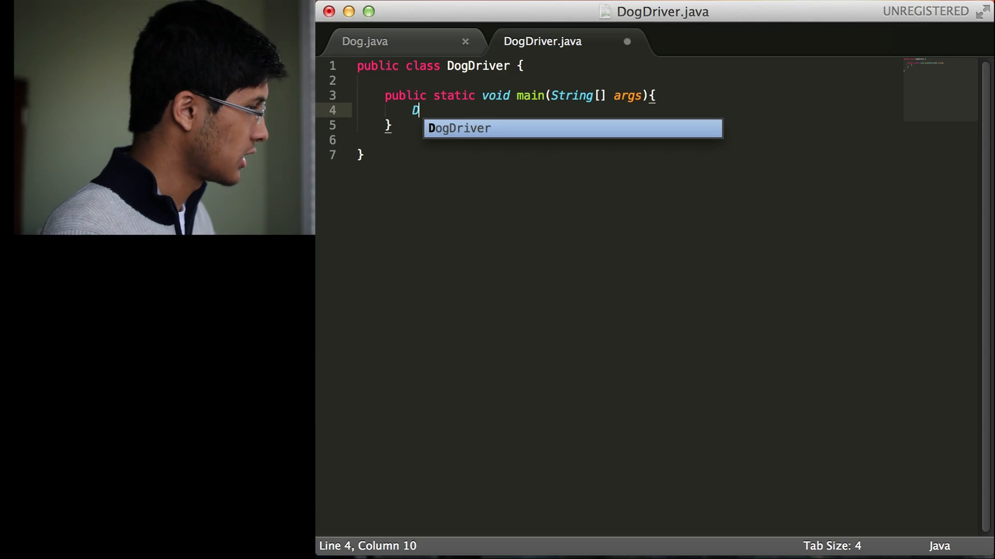
{"action": "type", "text": "og corgi = new Dog("}
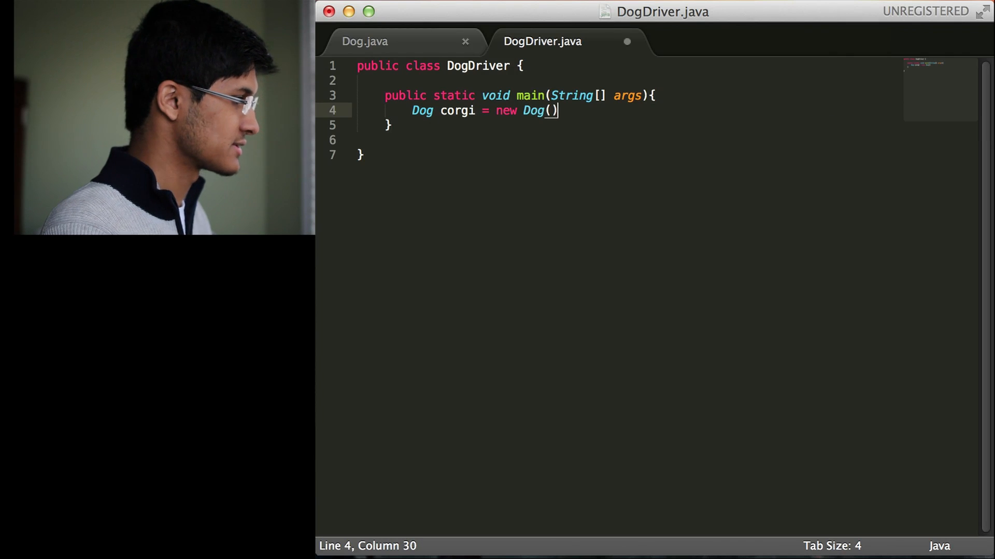
{"action": "type", "text": ";"}
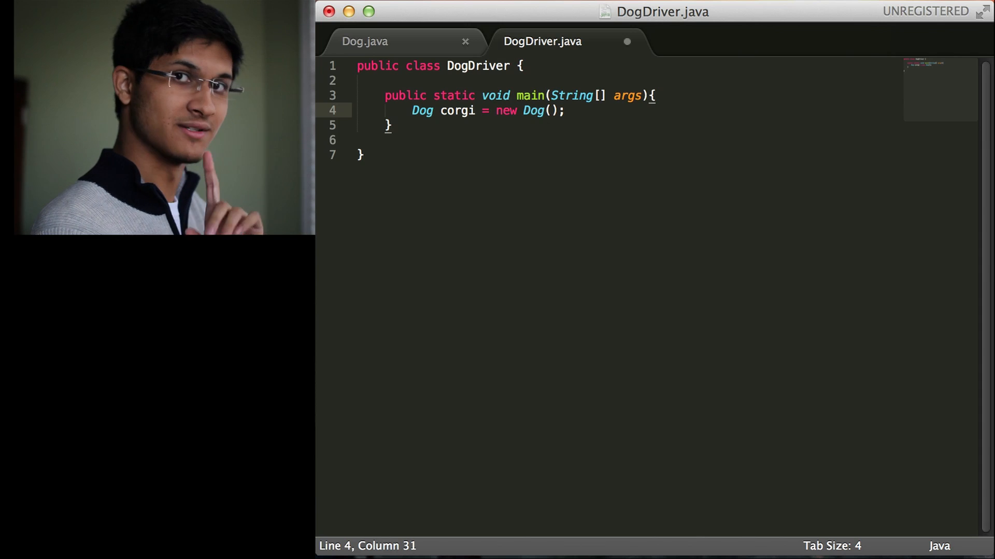
Print the bark on a new line with 'System.out.println(corgi.bark());'
{"action": "key", "text": "enter"}
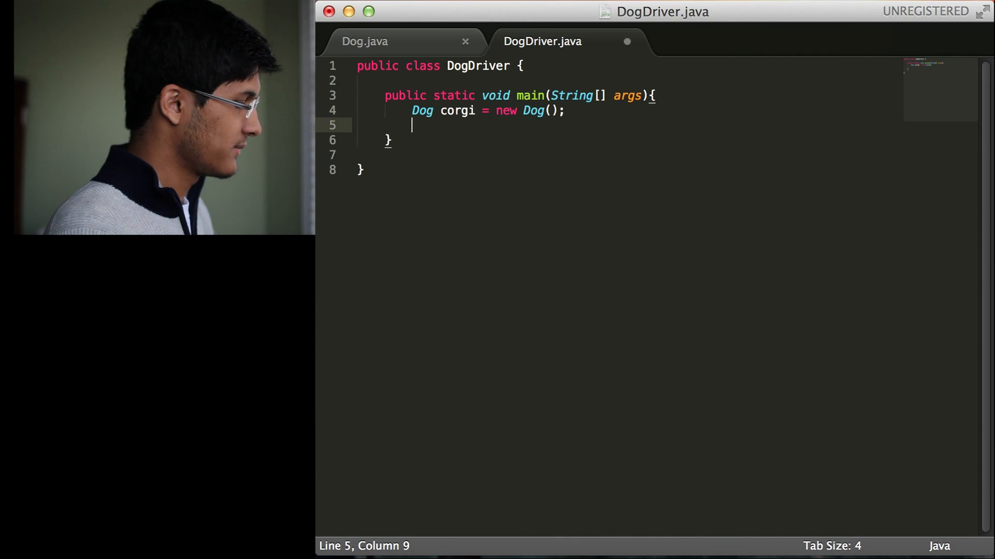
{"action": "type", "text": "System.out."}
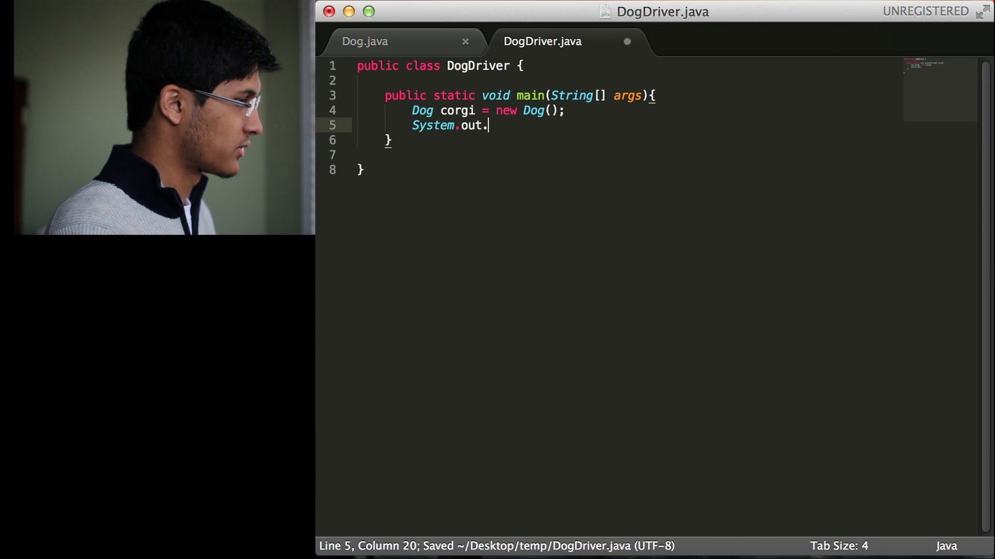
{"action": "type", "text": "println(d"}
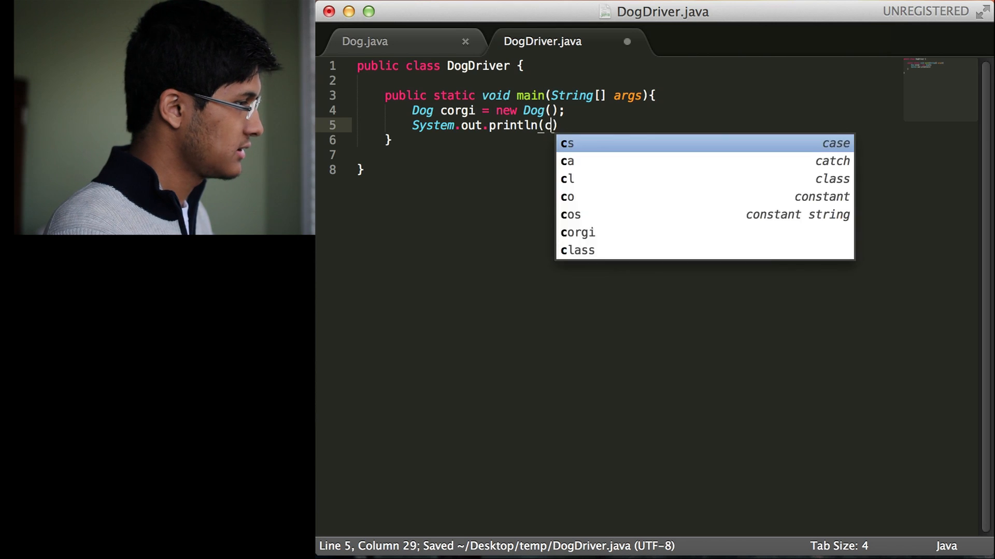
{"action": "type", "text": "corgi.bark()"}
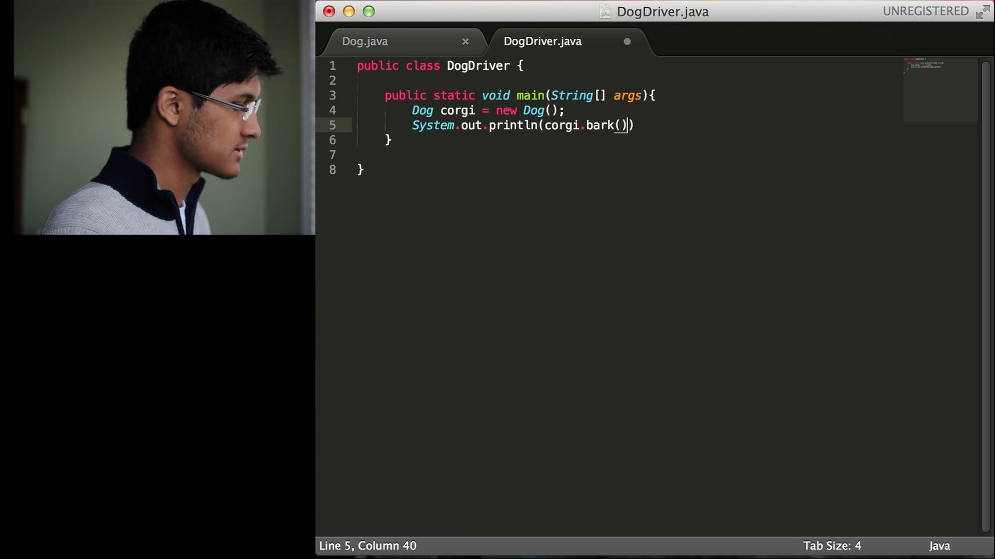
{"action": "type", "text": ";"}
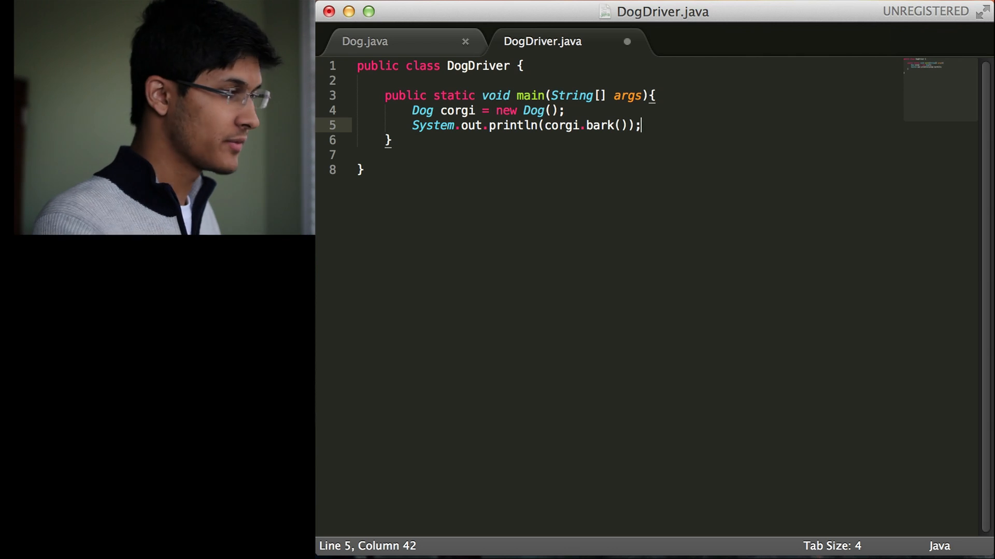
Switch between Dog.java and DogDriver.java, highlighting 'Dog', the constructor assignments and corgi.bark()
{"action": "left_click", "coordinate": [364, 42]}
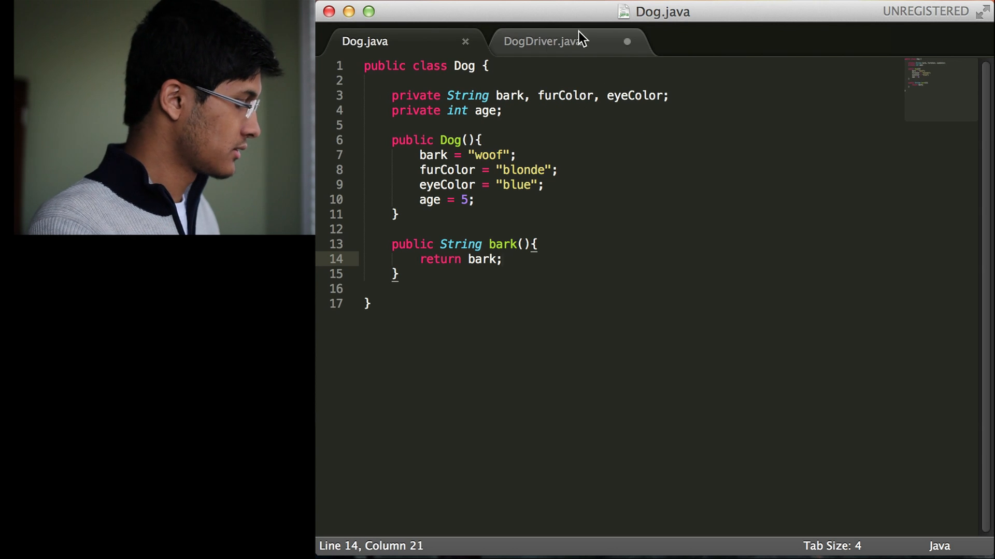
{"action": "left_click", "coordinate": [541, 41]}
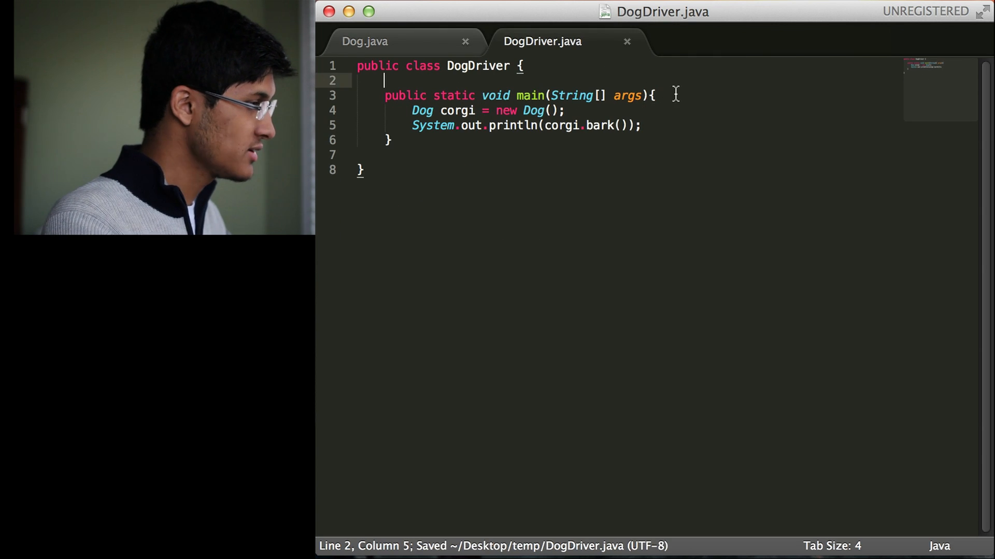
{"action": "left_click_drag", "start_coordinate": [412, 110], "coordinate": [564, 109]}
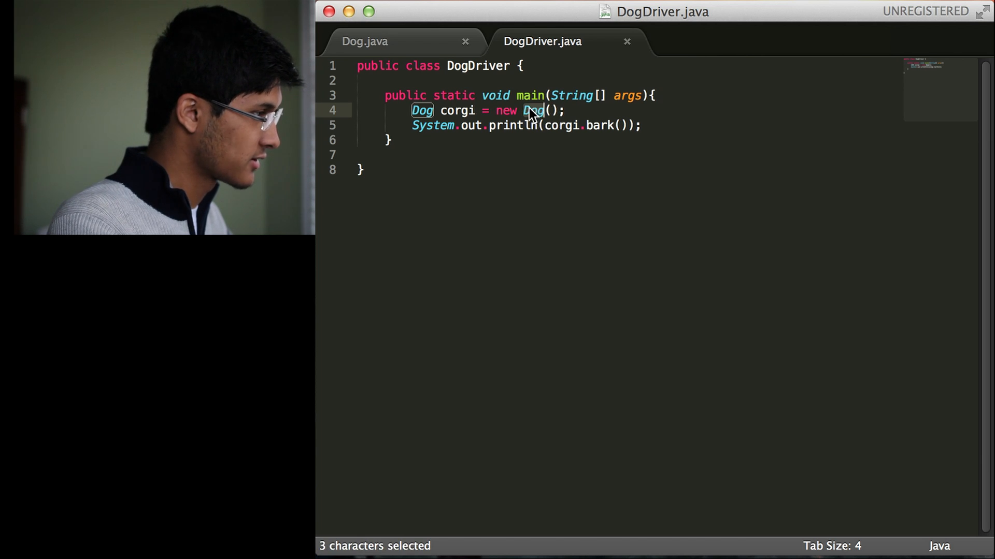
{"action": "left_click", "coordinate": [364, 42]}
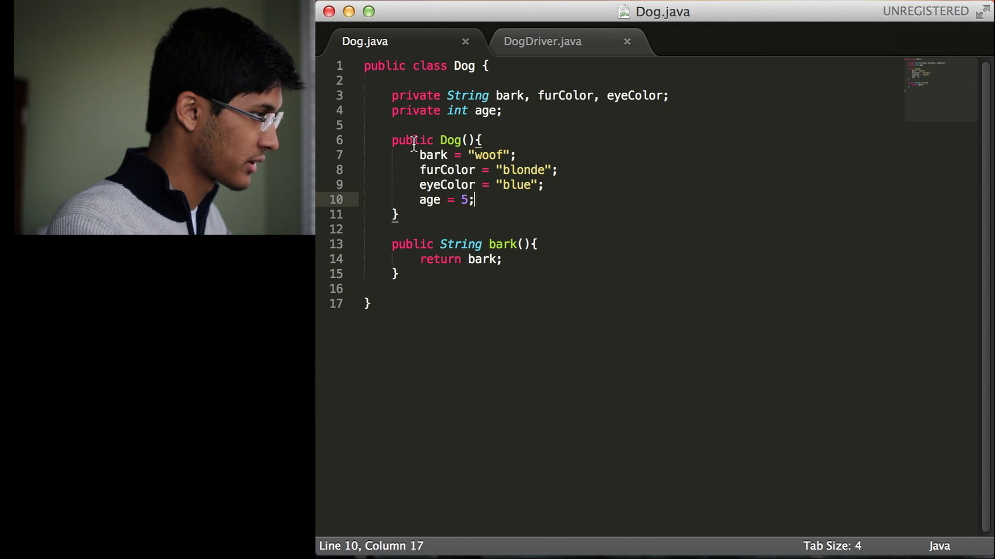
{"action": "left_click", "coordinate": [545, 169]}
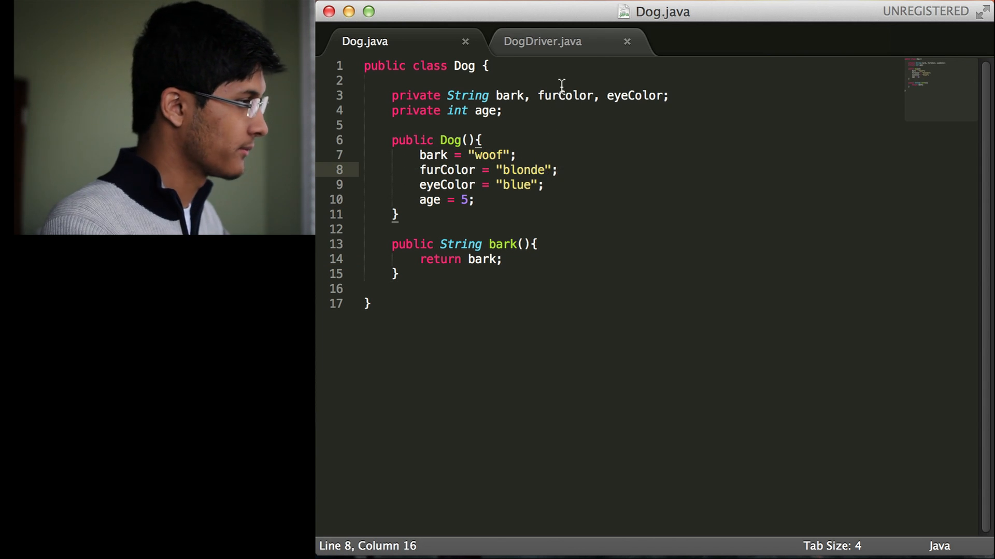
{"action": "left_click", "coordinate": [542, 42]}
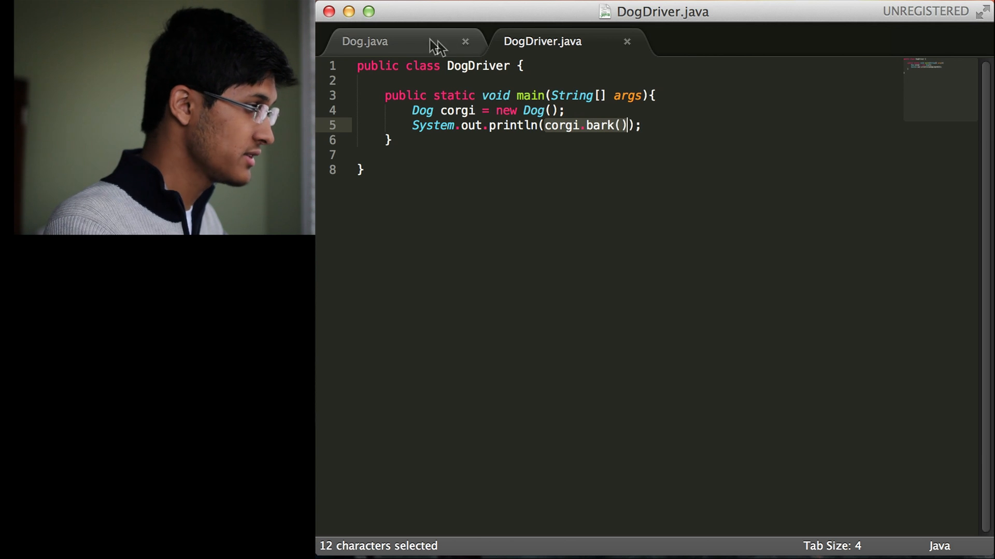
{"action": "left_click", "coordinate": [364, 41]}
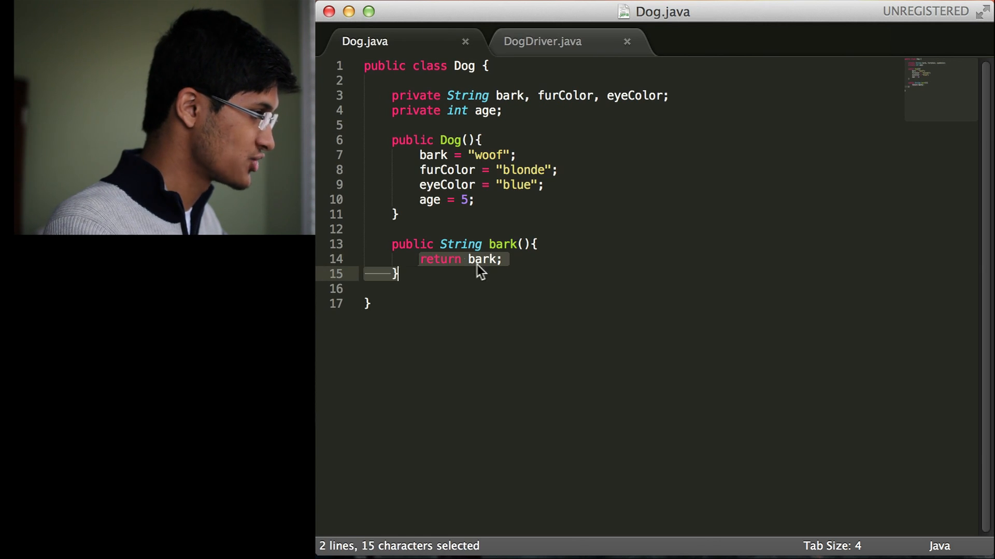
{"action": "left_click", "coordinate": [542, 41]}
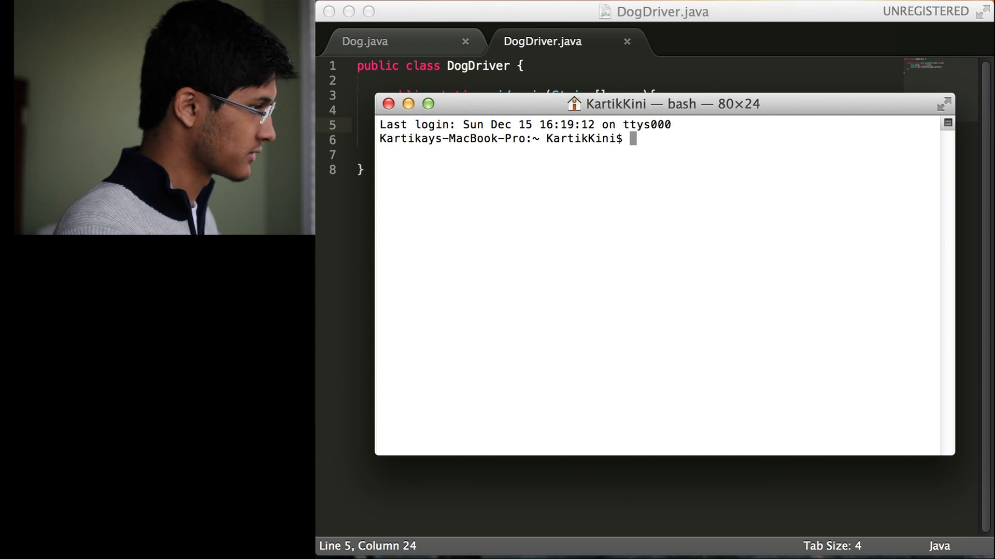
Change into the Desktop temp folder and begin a javac command
{"action": "type", "text": "cd"}
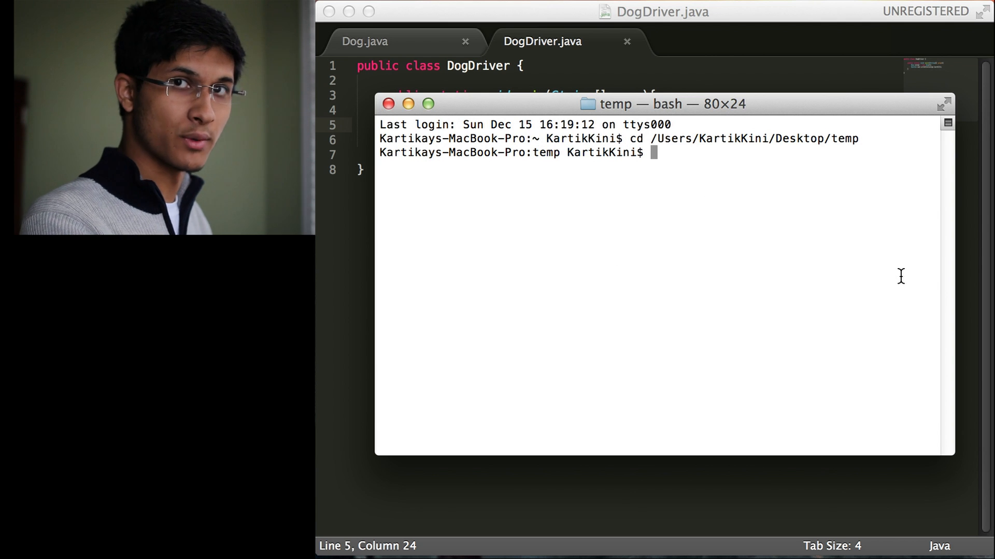
{"action": "mouse_move", "coordinate": [875, 286]}
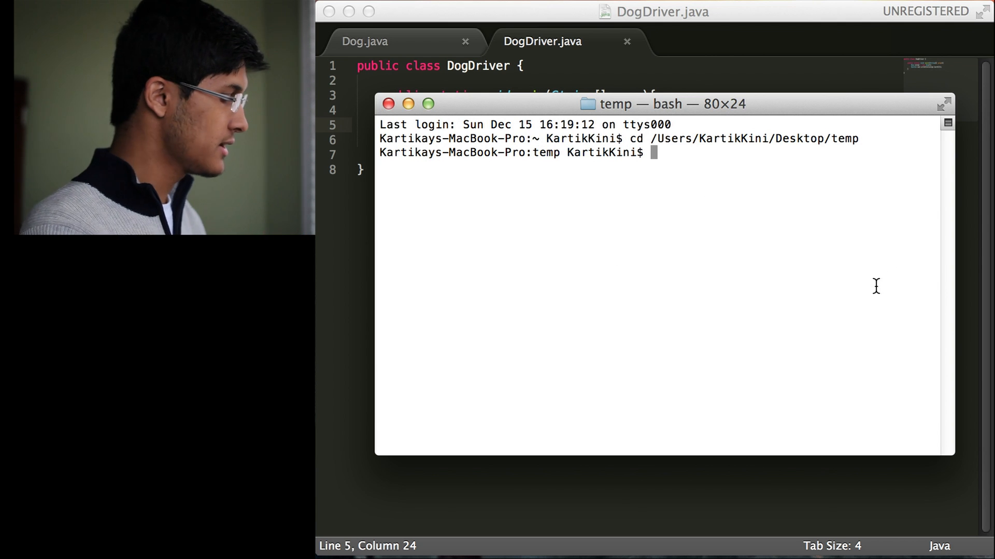
{"action": "type", "text": "java"}
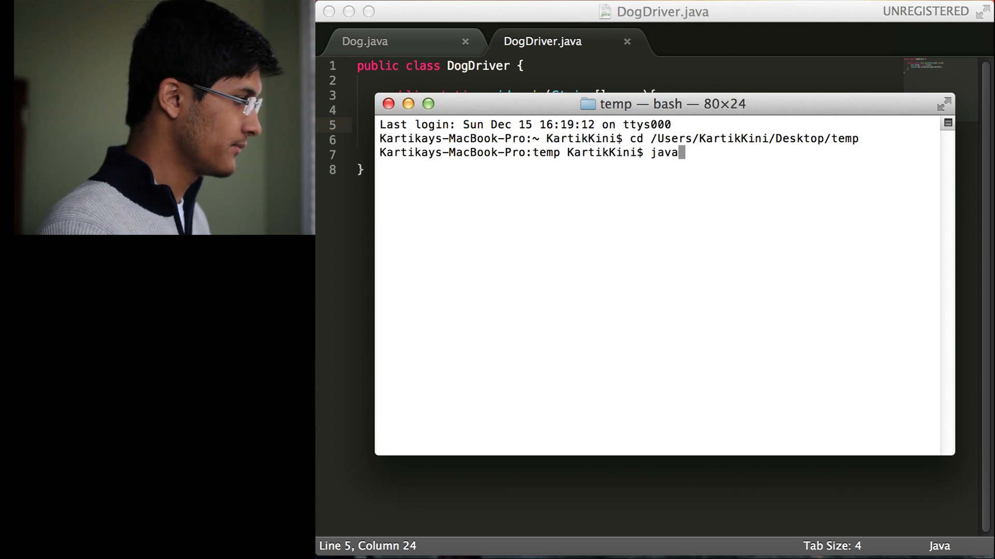
{"action": "type", "text": "c"}
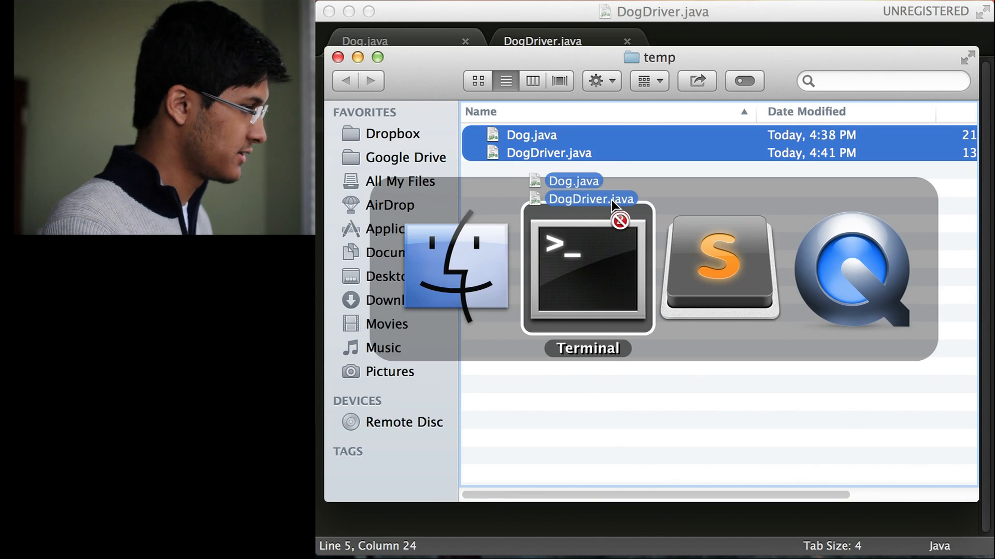
Compile Dog.java and DogDriver.java with javac, then run java DogDriver to print woof
{"action": "left_click", "coordinate": [586, 268]}
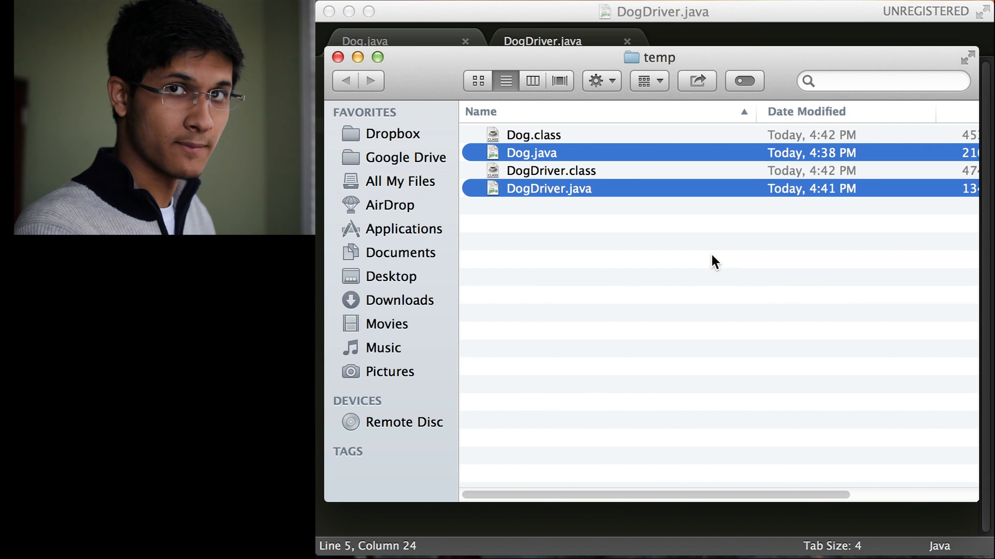
{"action": "mouse_move", "coordinate": [675, 272]}
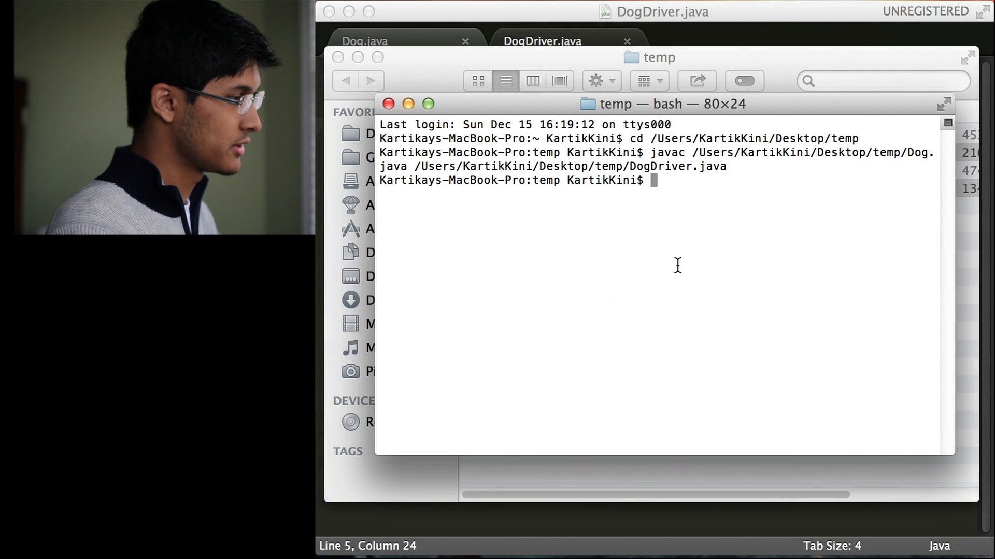
{"action": "type", "text": "java Dgo"}
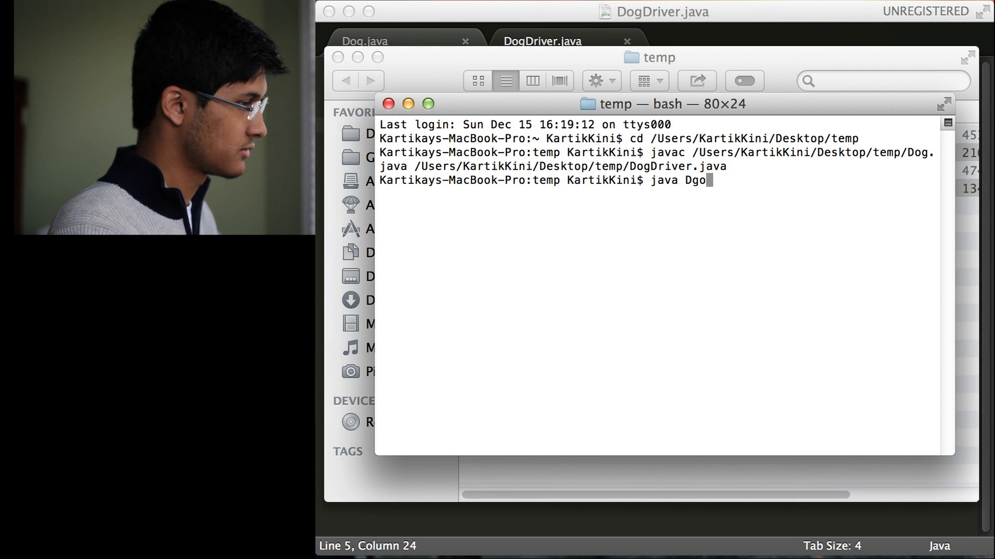
{"action": "type", "text": "ogDriver"}
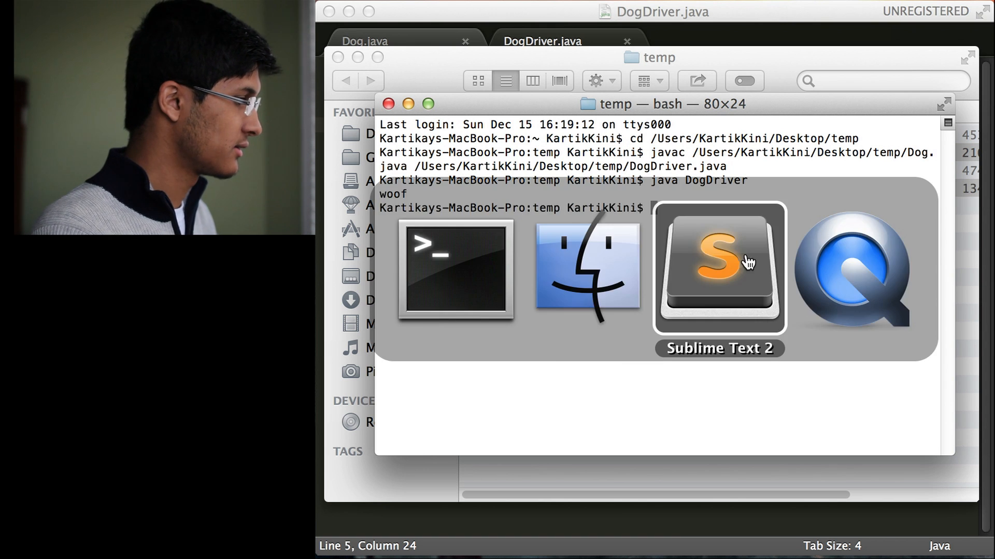
Bring Sublime Text back to front showing the Dog.java tab
{"action": "left_click", "coordinate": [717, 270]}
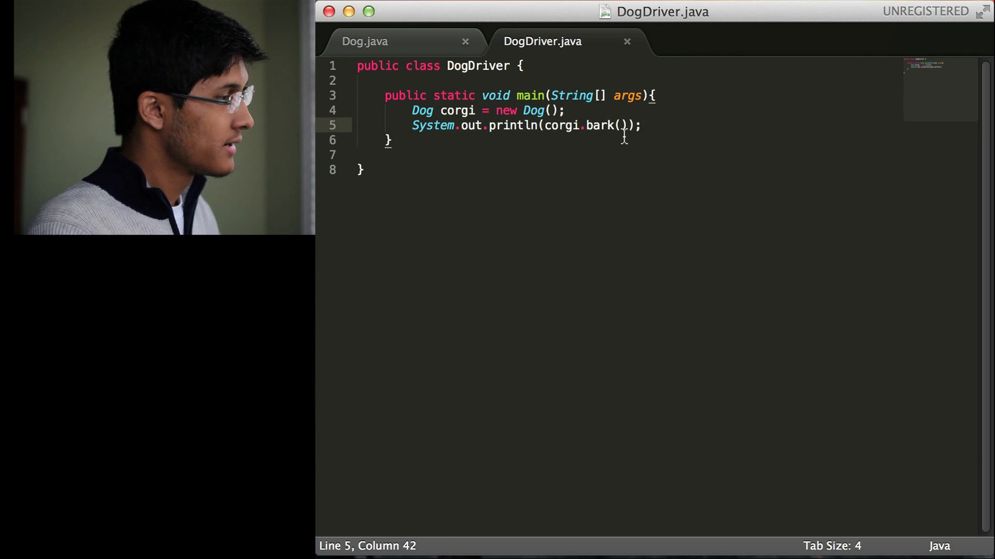
{"action": "left_click", "coordinate": [364, 40]}
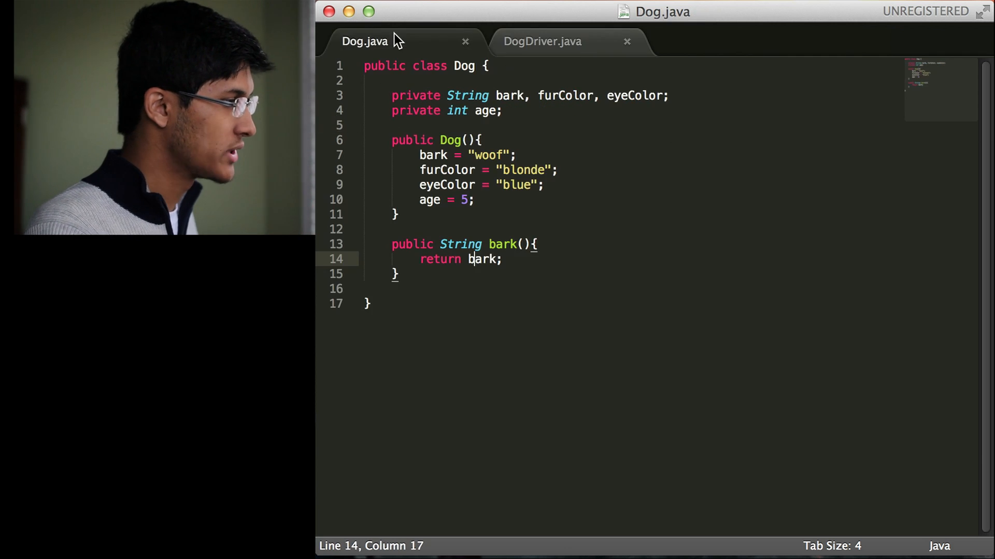